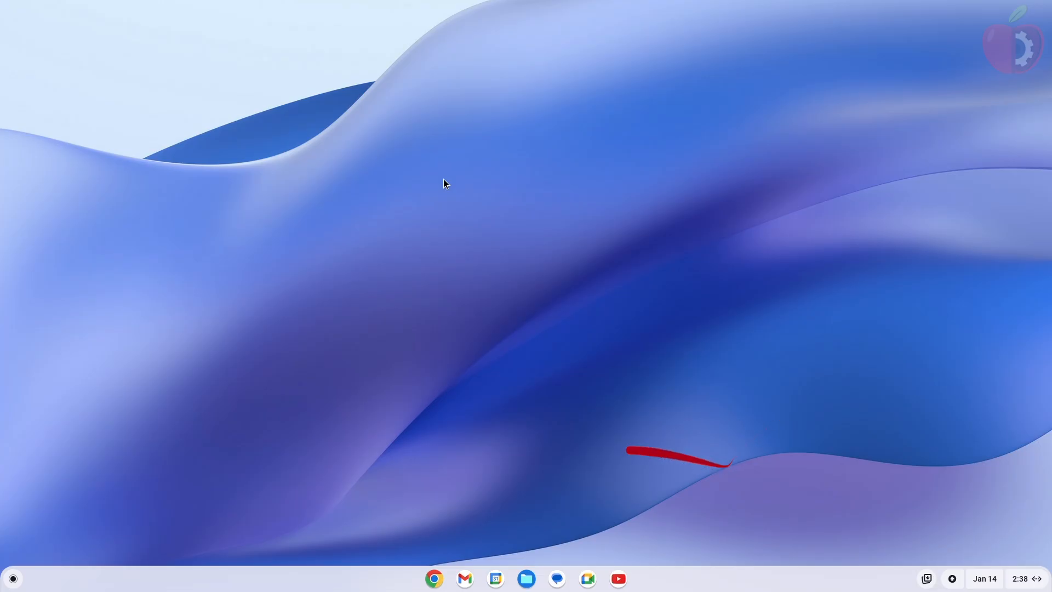
# Step: Open the file manager to view the files, then close it
pyautogui.rightClick(446, 201)
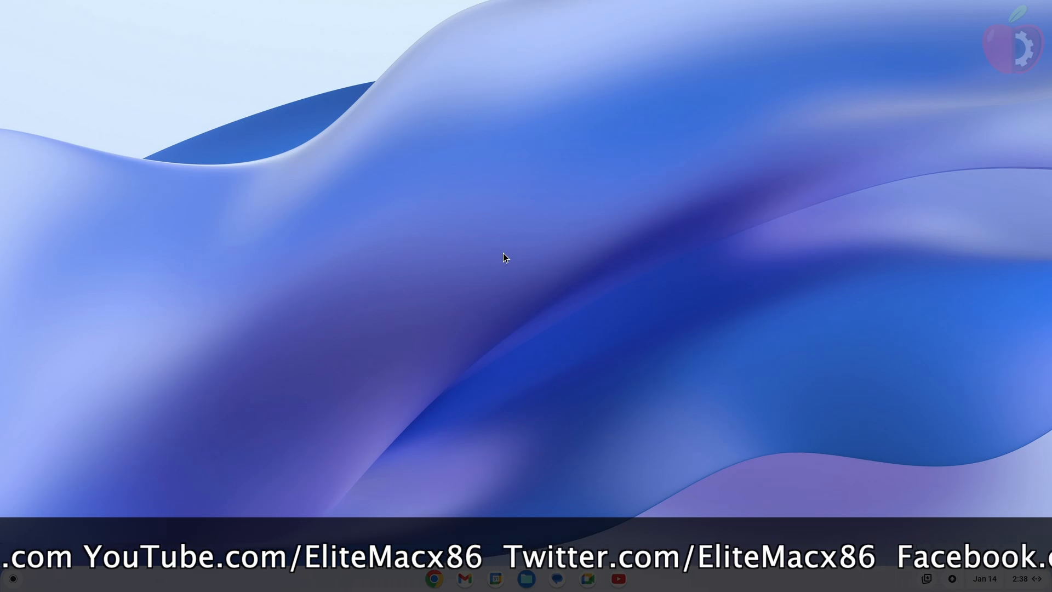
pyautogui.click(525, 579)
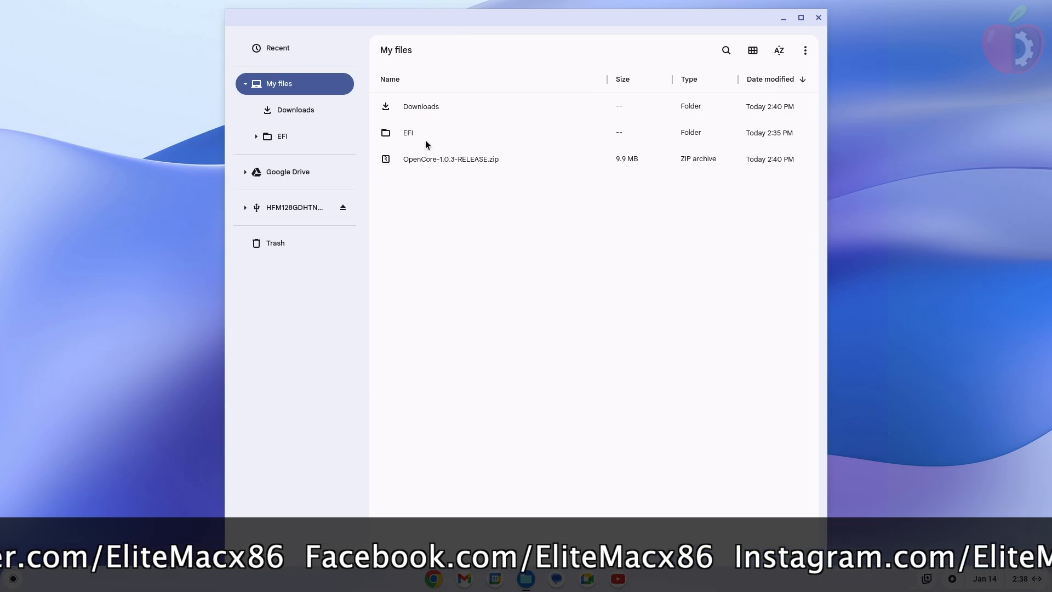
pyautogui.moveTo(420, 136)
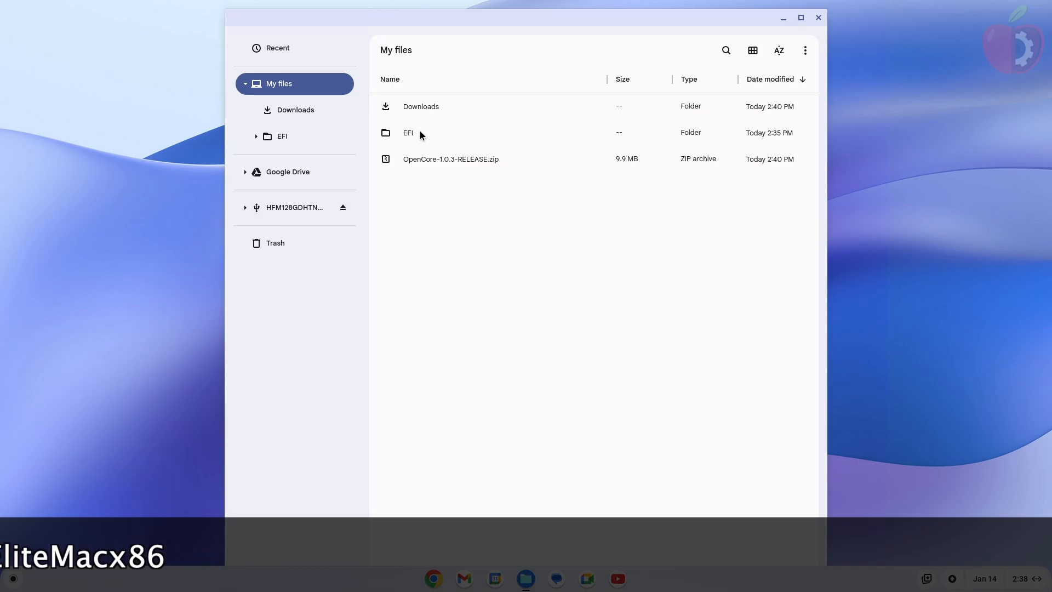
pyautogui.click(817, 17)
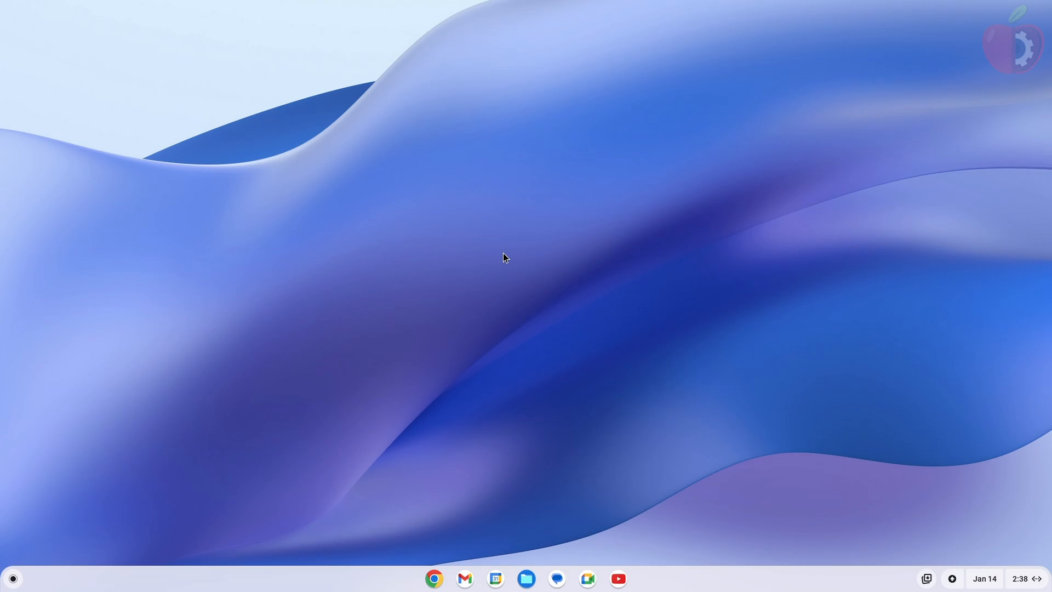
# Step: Launch Terminal and install the Linux development environment with the recommended disk size
pyautogui.click(13, 579)
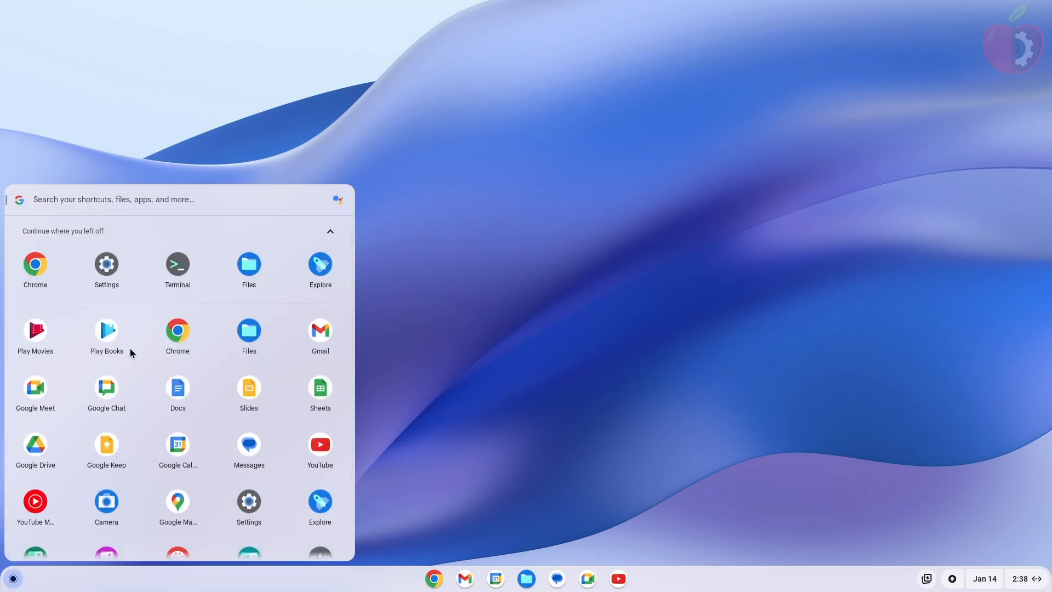
pyautogui.click(177, 263)
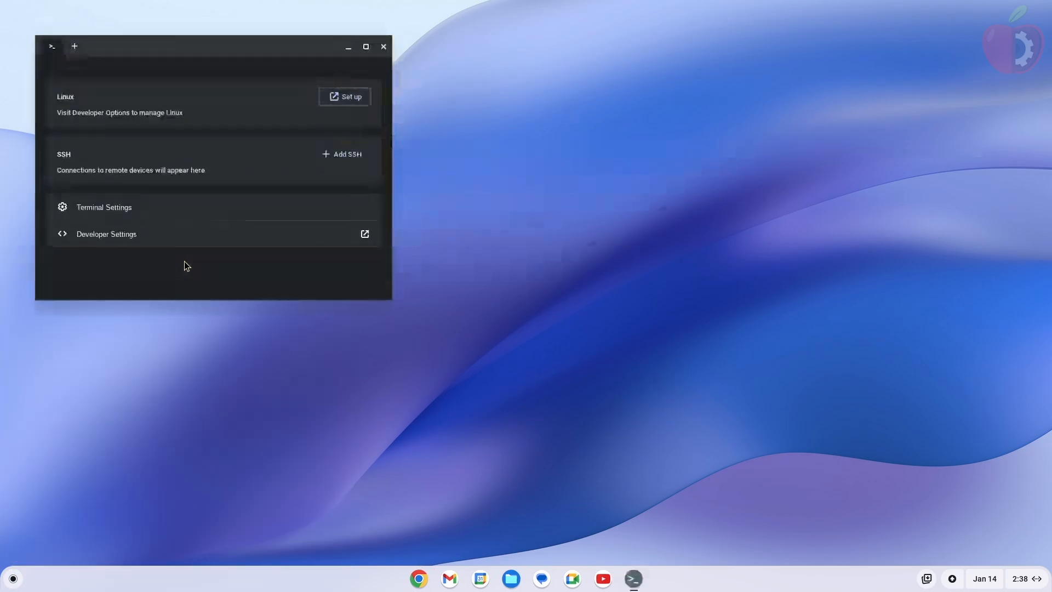
pyautogui.moveTo(344, 96)
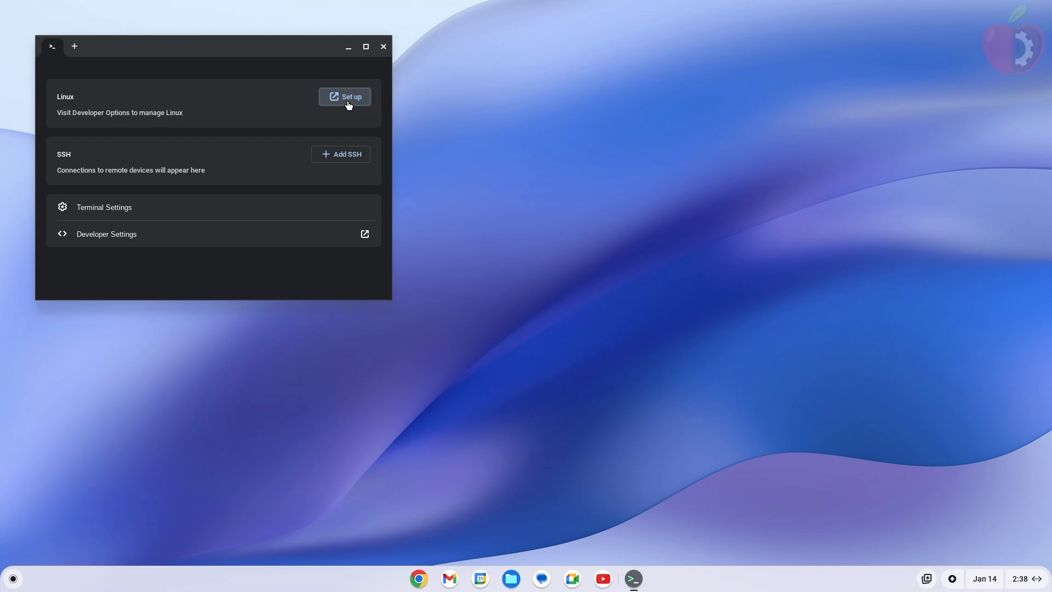
pyautogui.click(344, 97)
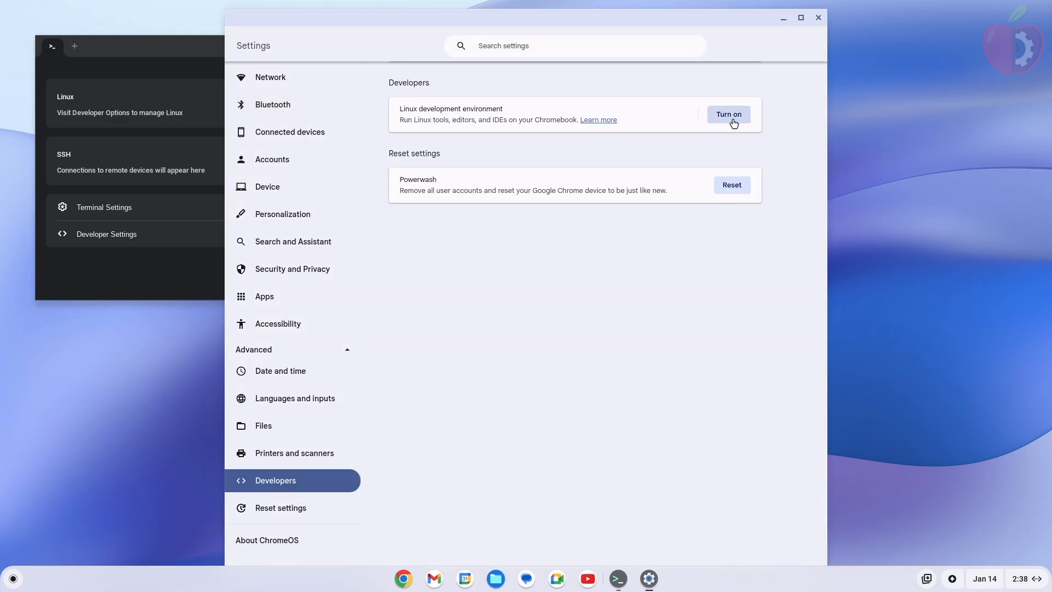
pyautogui.click(729, 114)
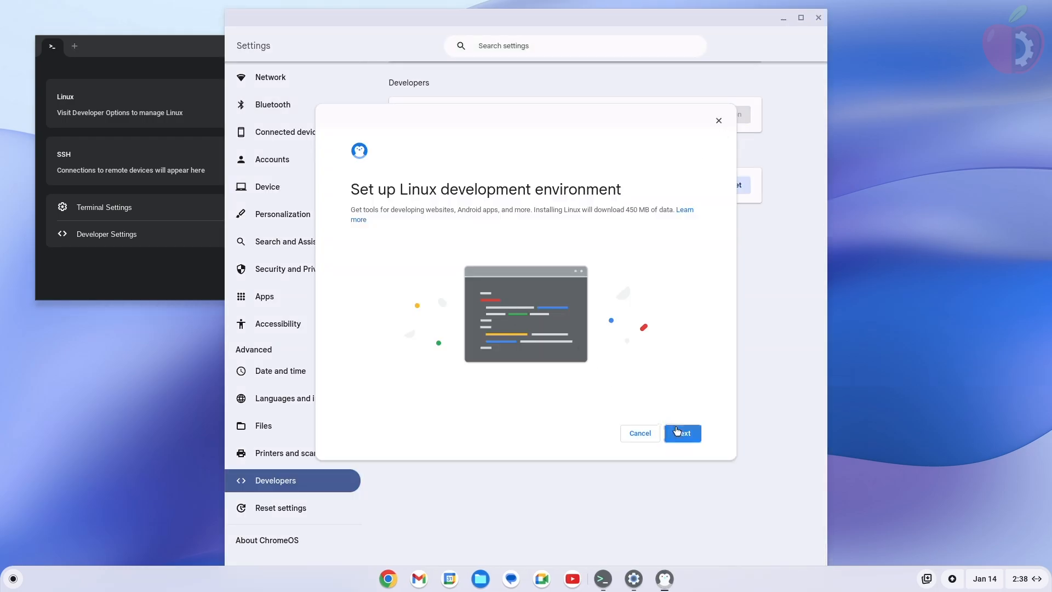
pyautogui.click(681, 433)
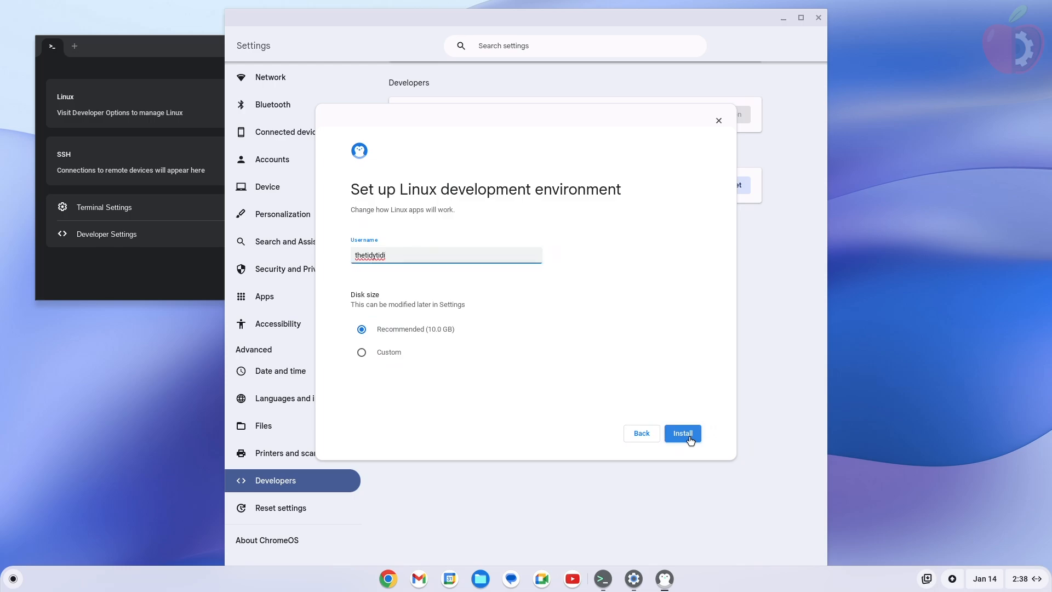
pyautogui.click(682, 432)
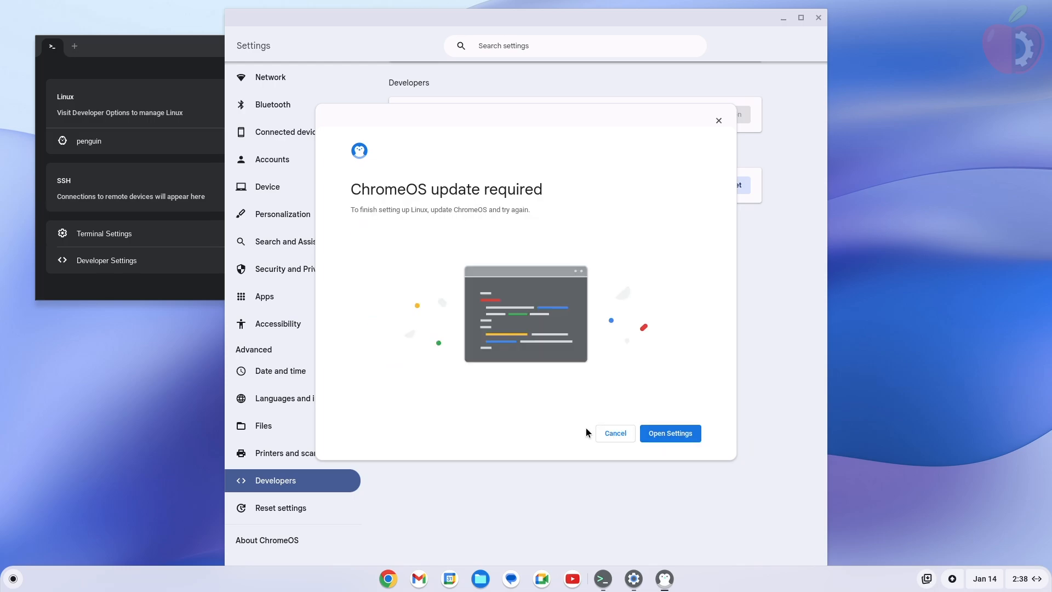
# Step: Check ChromeOS update status in Settings and restart the Chromebook to finish updating
pyautogui.click(669, 432)
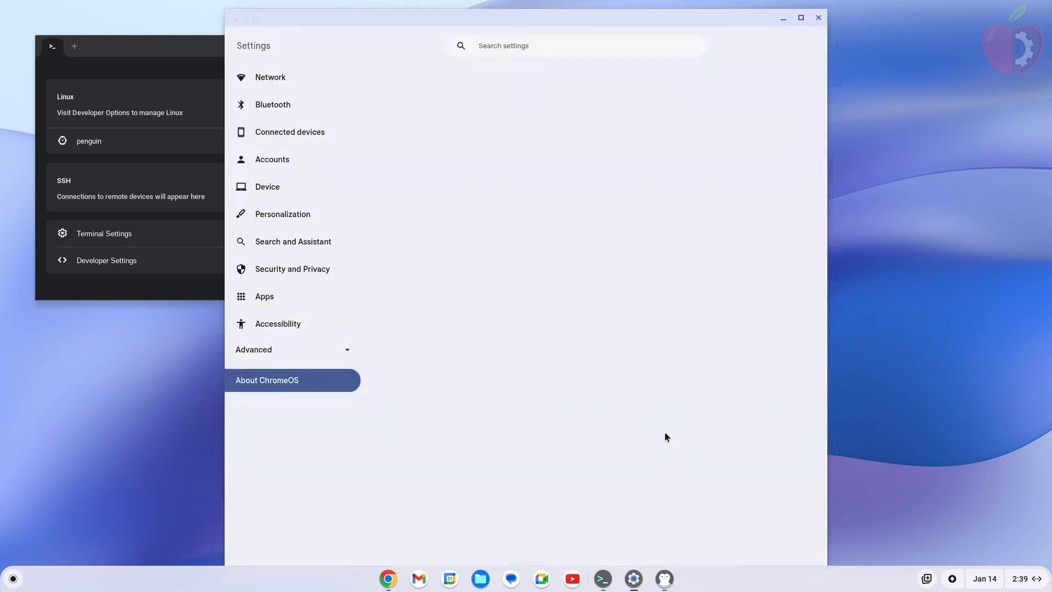
pyautogui.click(267, 380)
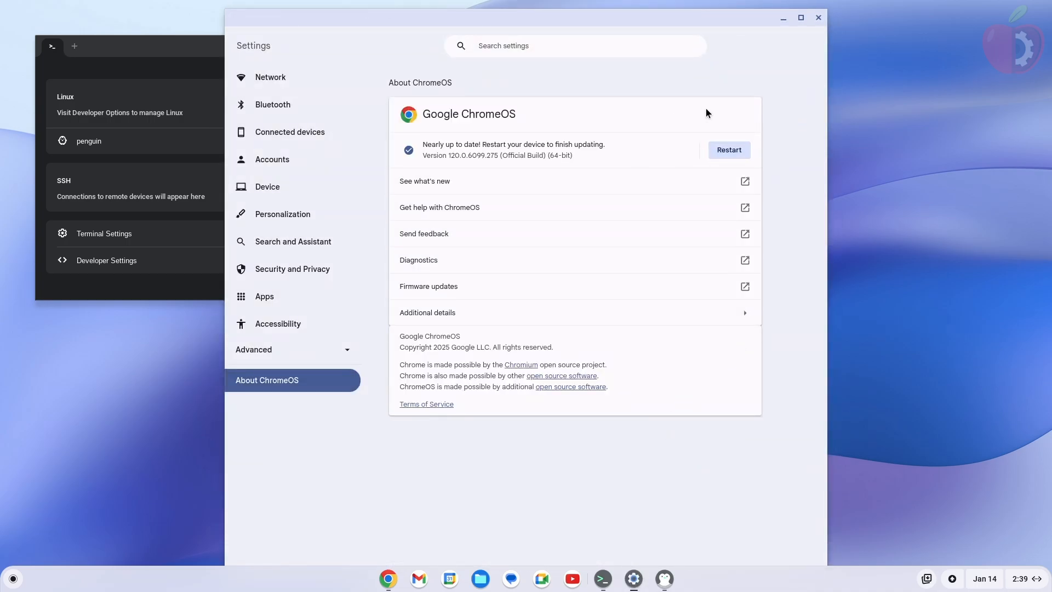
pyautogui.moveTo(729, 149)
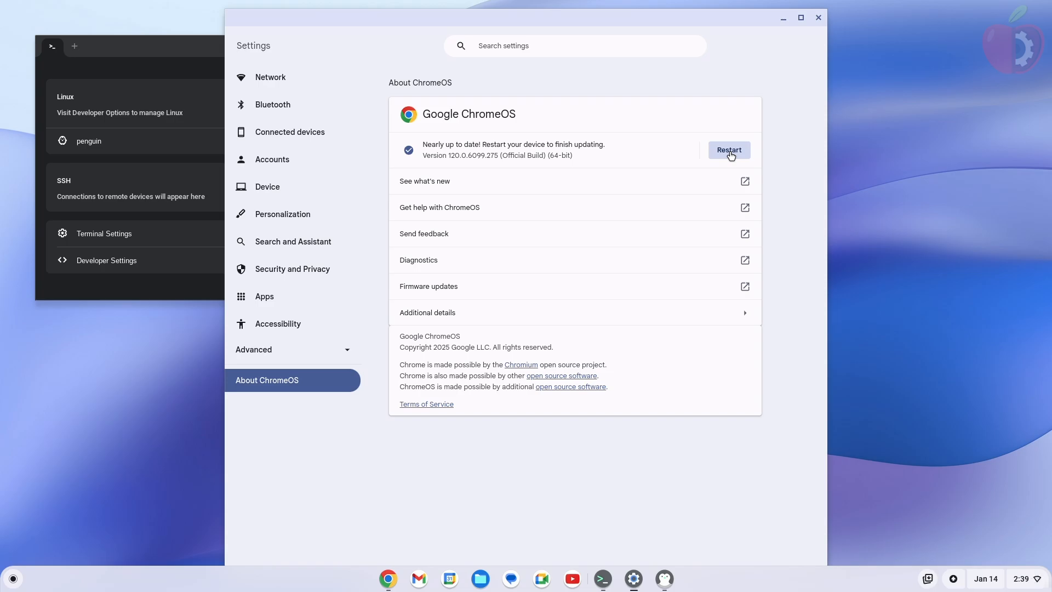
pyautogui.click(729, 150)
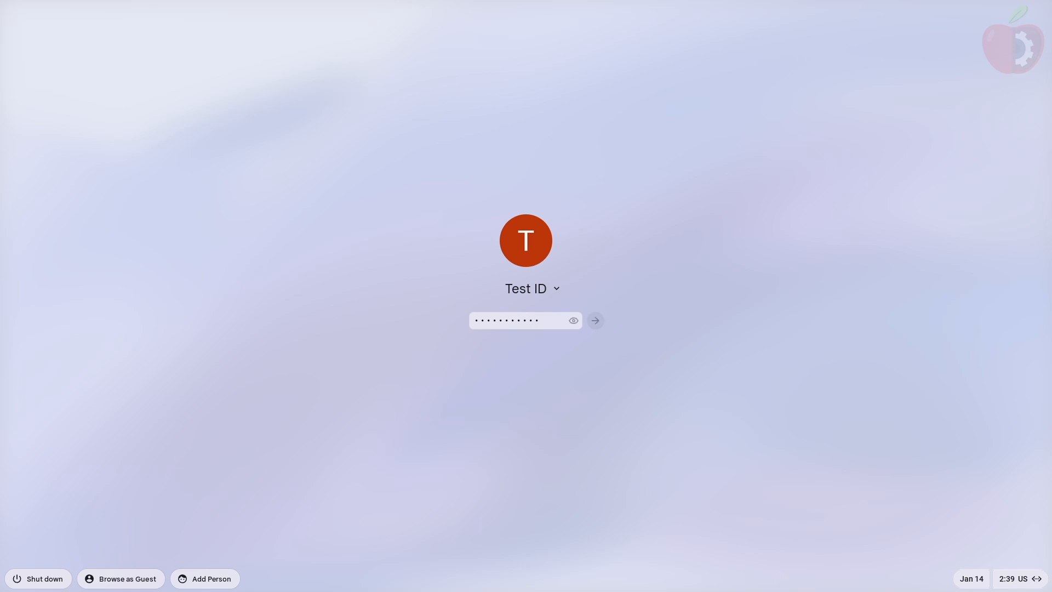
# Step: Sign back in, dismiss the What's new window, and launch Terminal from the launcher
pyautogui.click(594, 320)
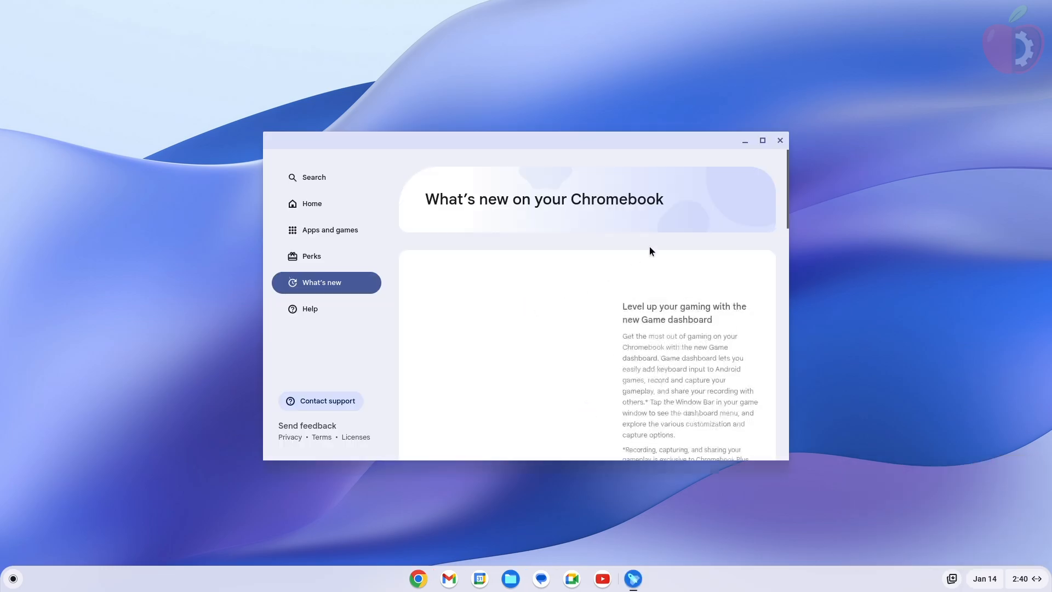
pyautogui.click(779, 140)
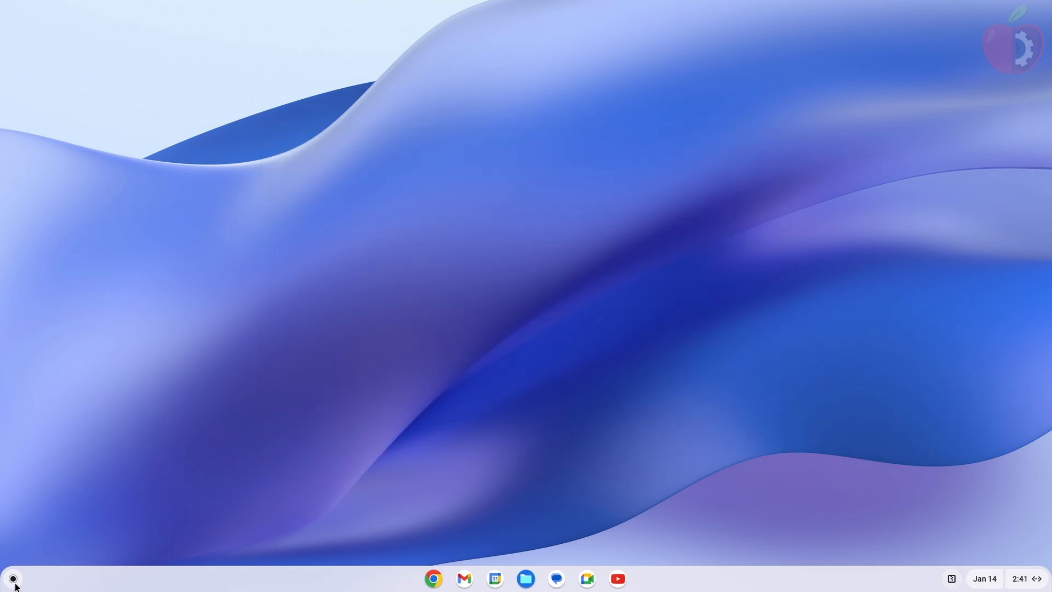
pyautogui.click(12, 578)
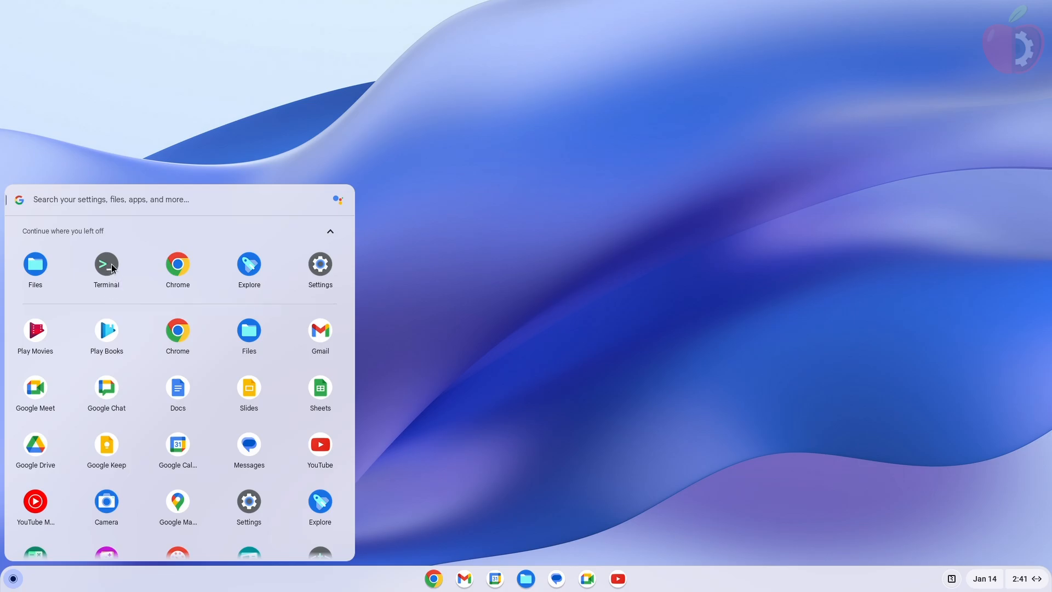
pyautogui.click(106, 264)
pyautogui.write('cl')
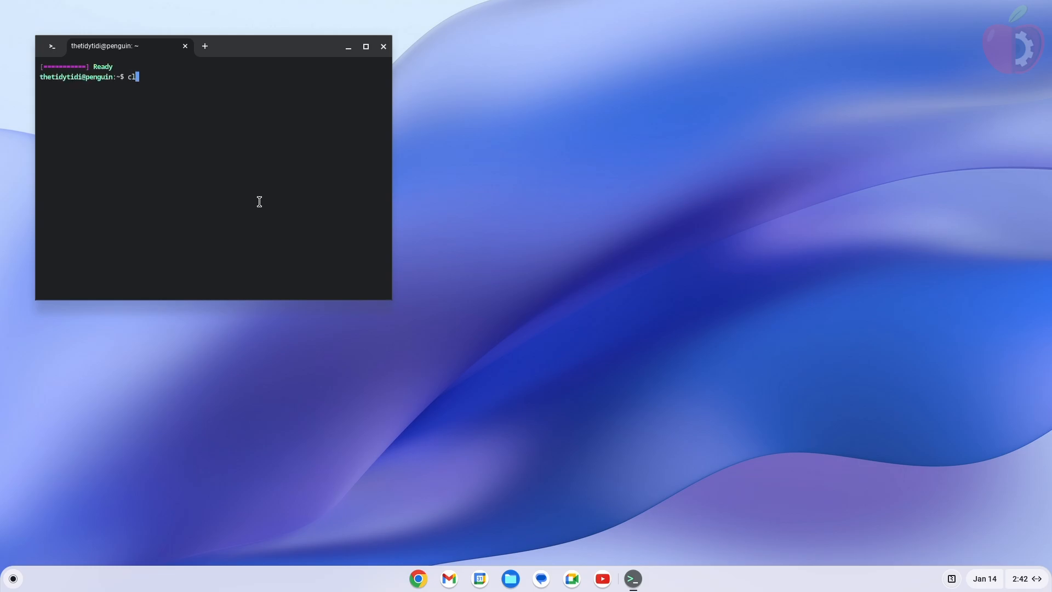
# Step: Clear the terminal screen and run 'sudo apt update' to refresh package lists
pyautogui.press('Return')
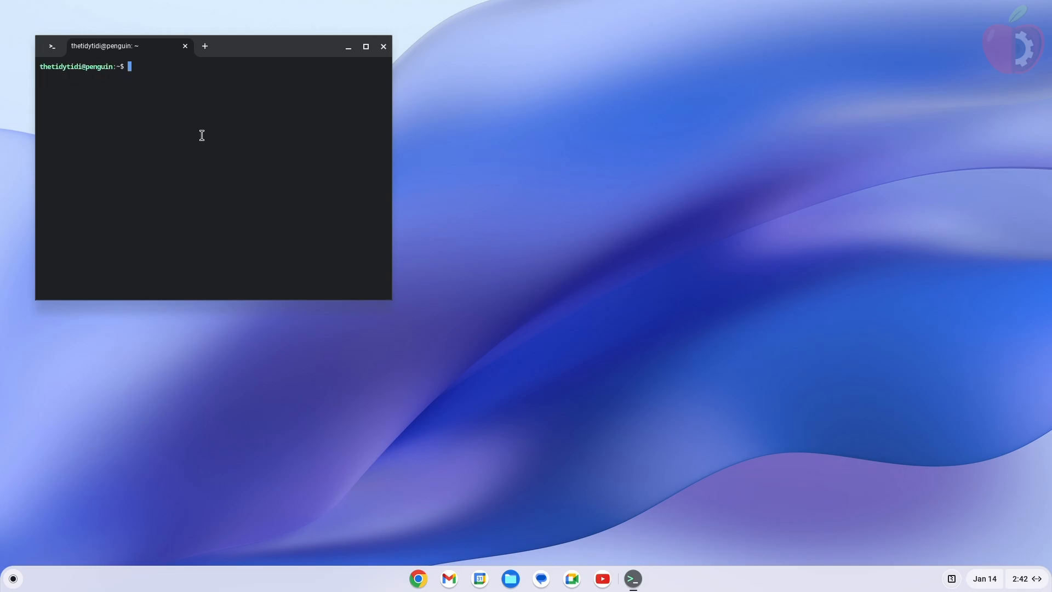
pyautogui.write('sudo')
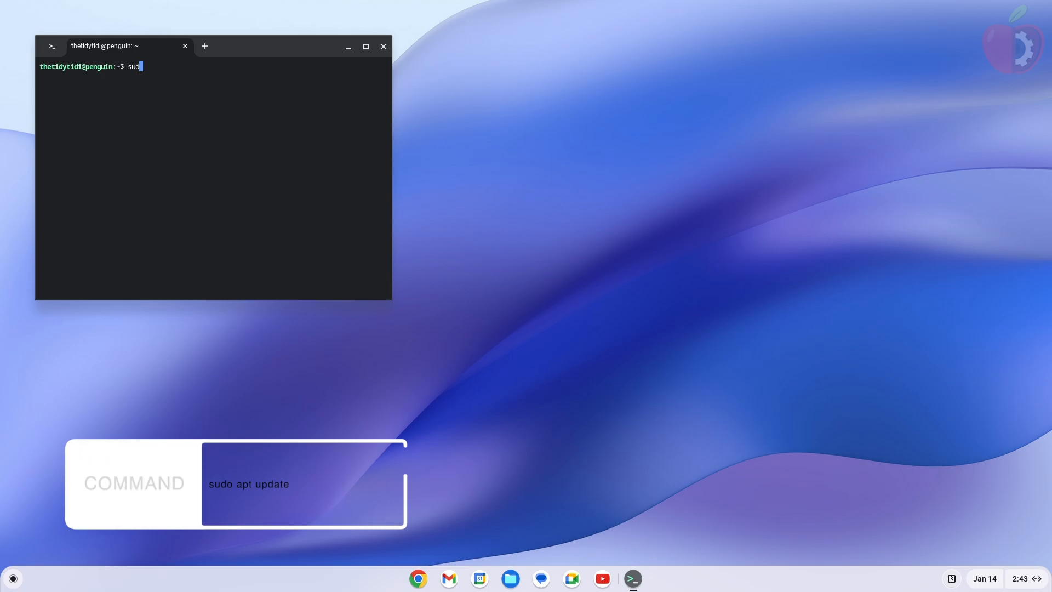
pyautogui.write('apt u')
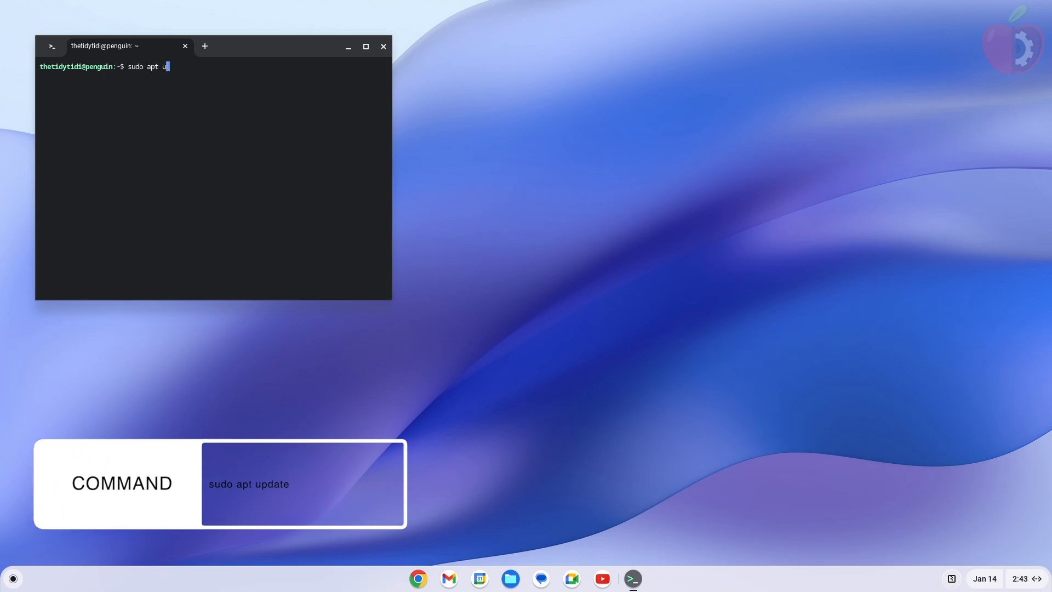
pyautogui.press('Return')
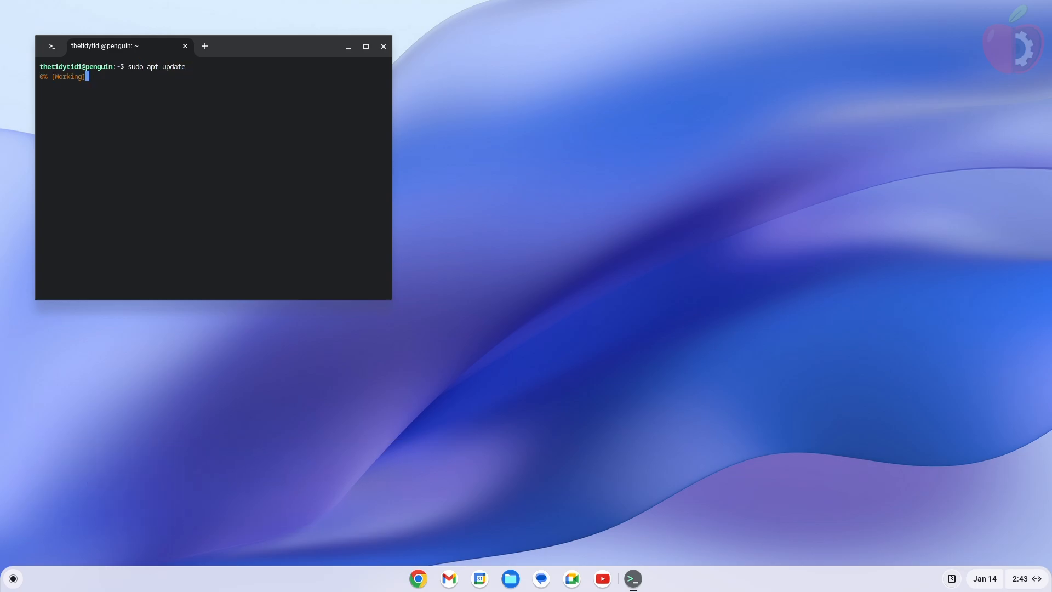
# Step: Run 'sudo apt install python3', confirming it is newest, then type clear
pyautogui.write('sudo apt')
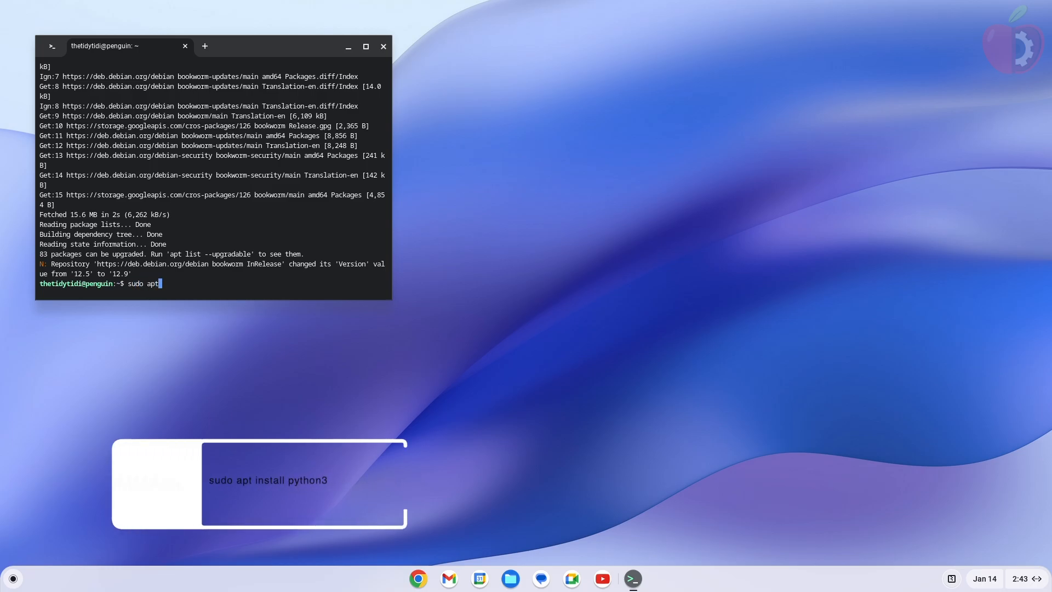
pyautogui.write('install p')
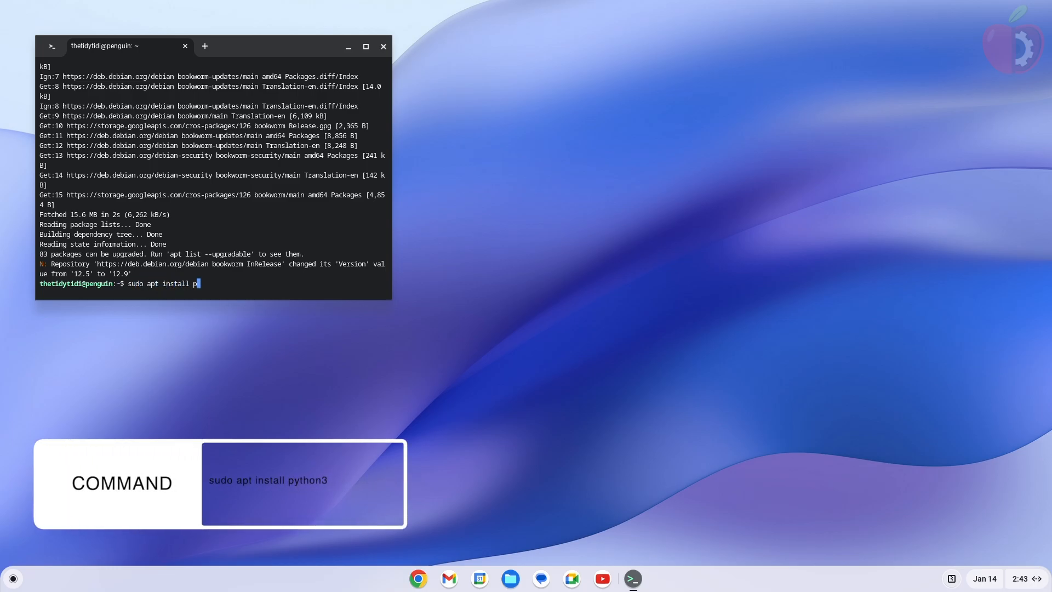
pyautogui.press('Return')
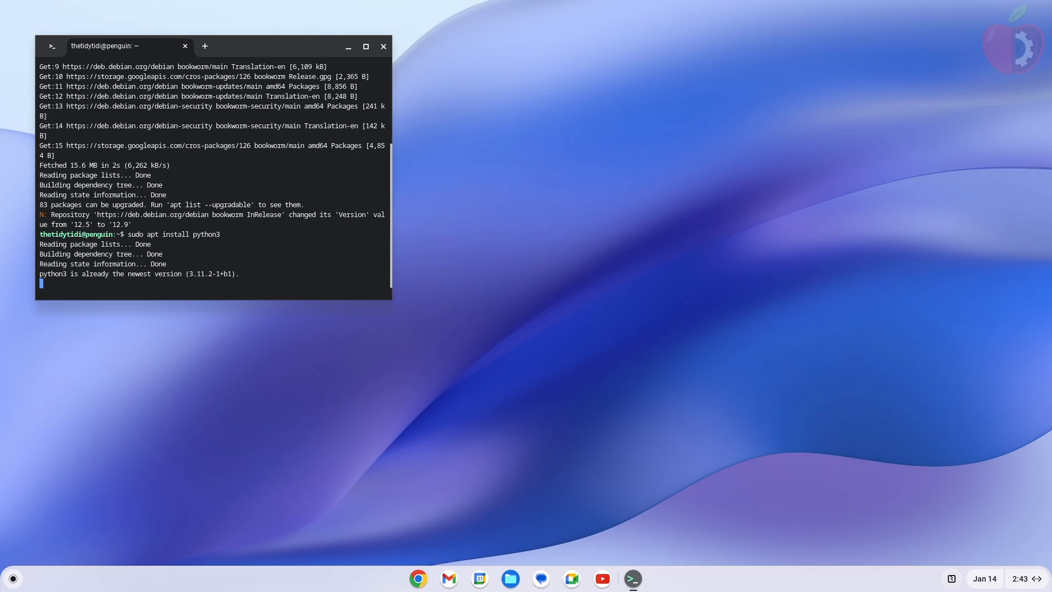
pyautogui.write('clear')
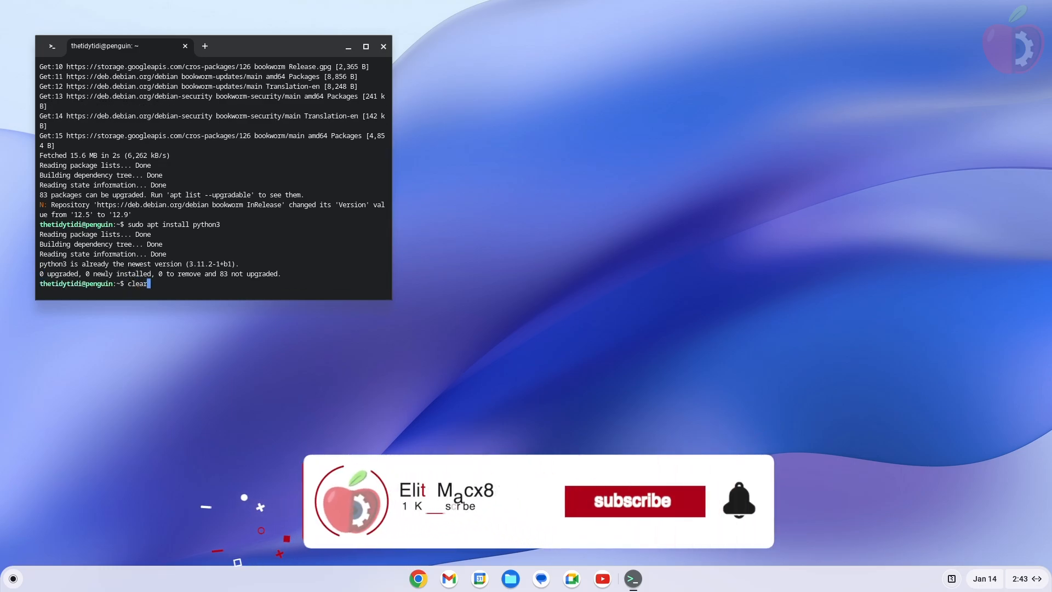
# Step: Close Terminal and extract OpenCore-1.0.3-RELEASE.zip in Files
pyautogui.click(383, 46)
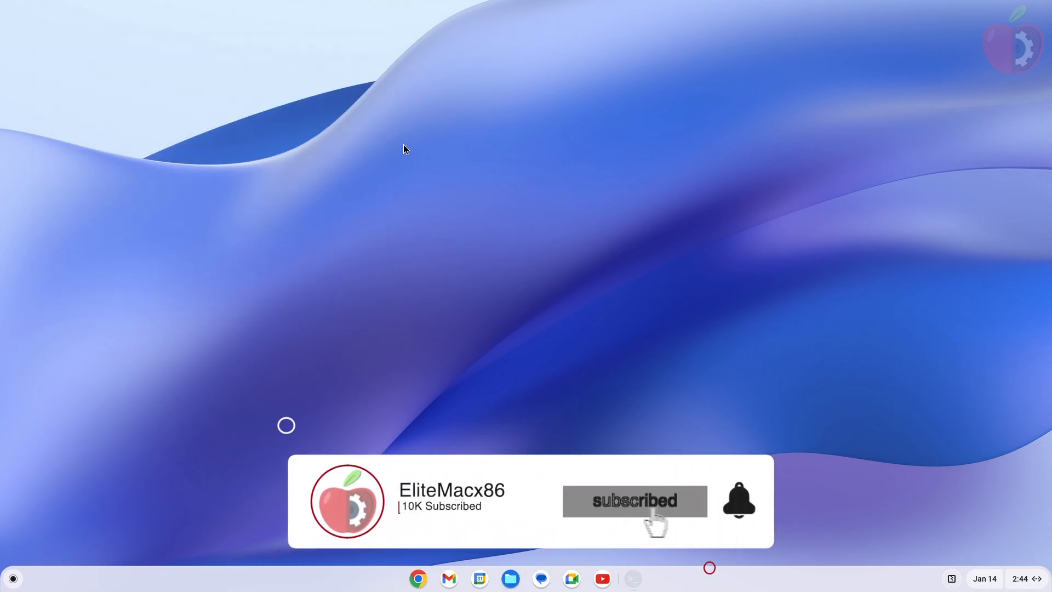
pyautogui.click(509, 579)
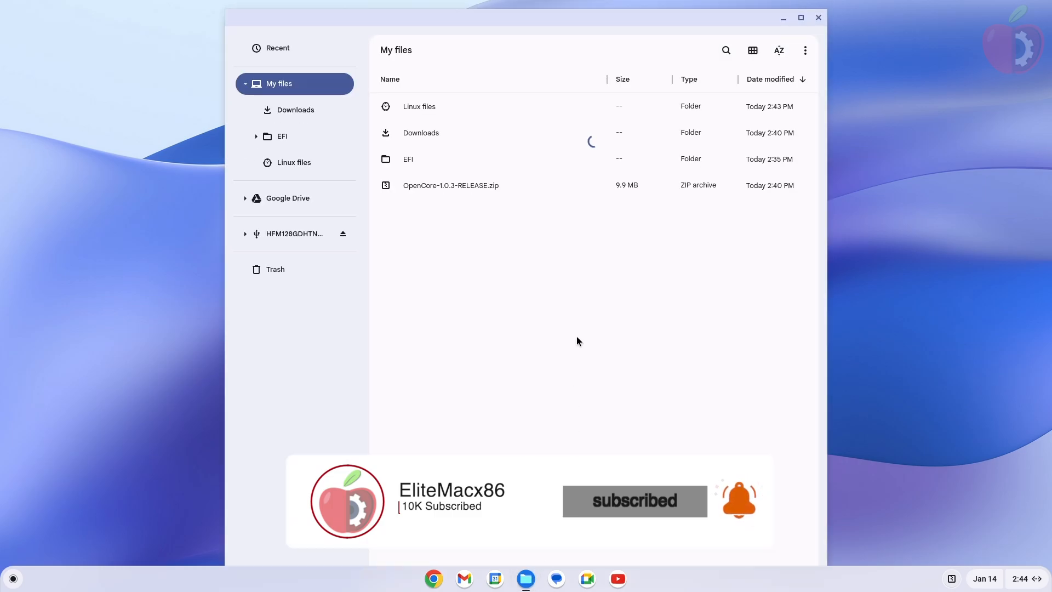
pyautogui.click(451, 185)
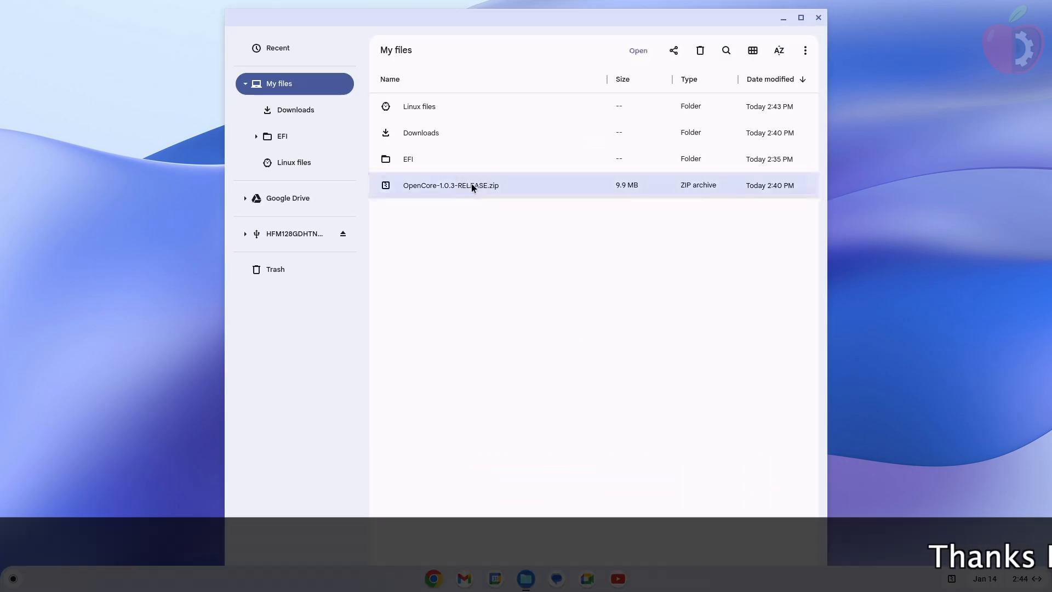
pyautogui.rightClick(470, 185)
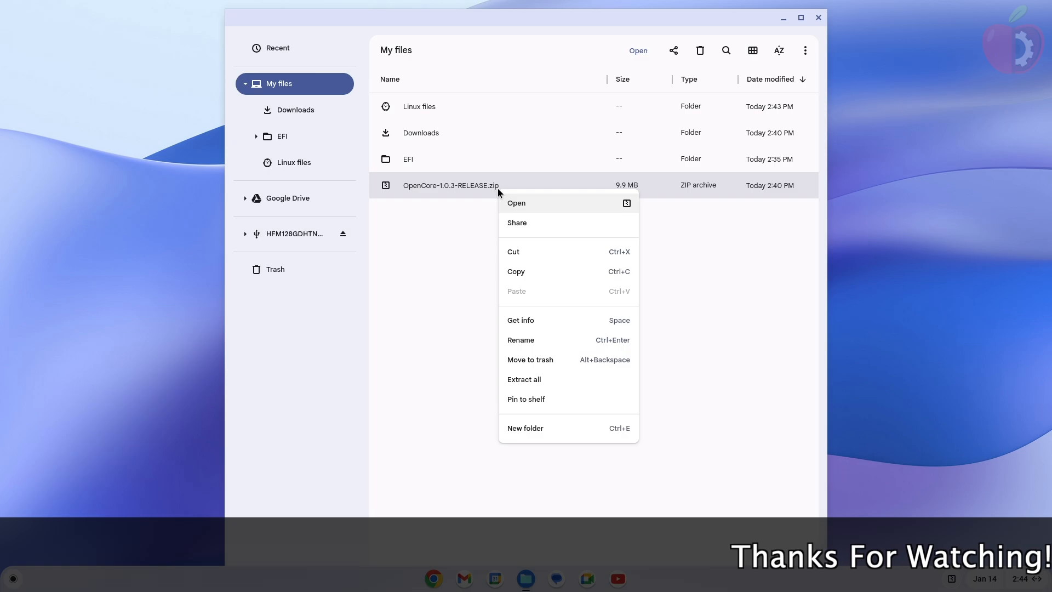
pyautogui.moveTo(550, 379)
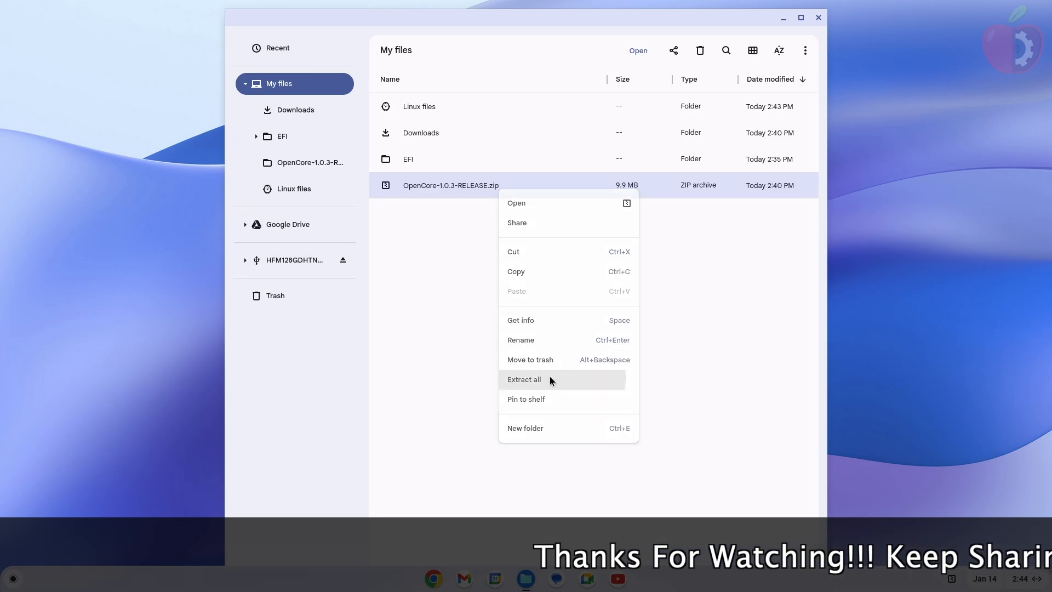
pyautogui.click(523, 379)
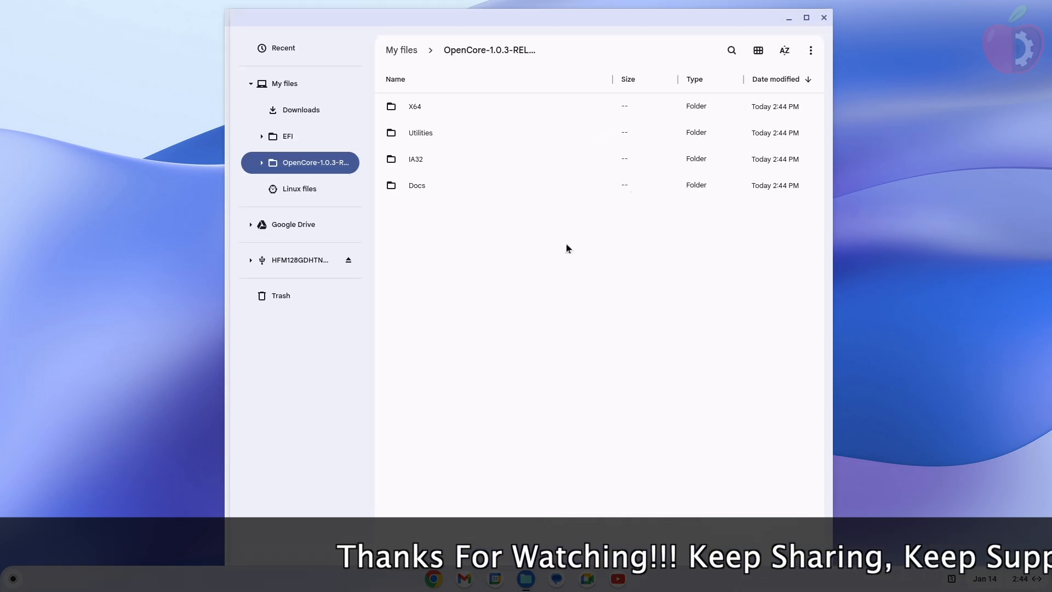
# Step: Open a Linux terminal in the extracted Utilities/macrecovery folder
pyautogui.click(420, 132)
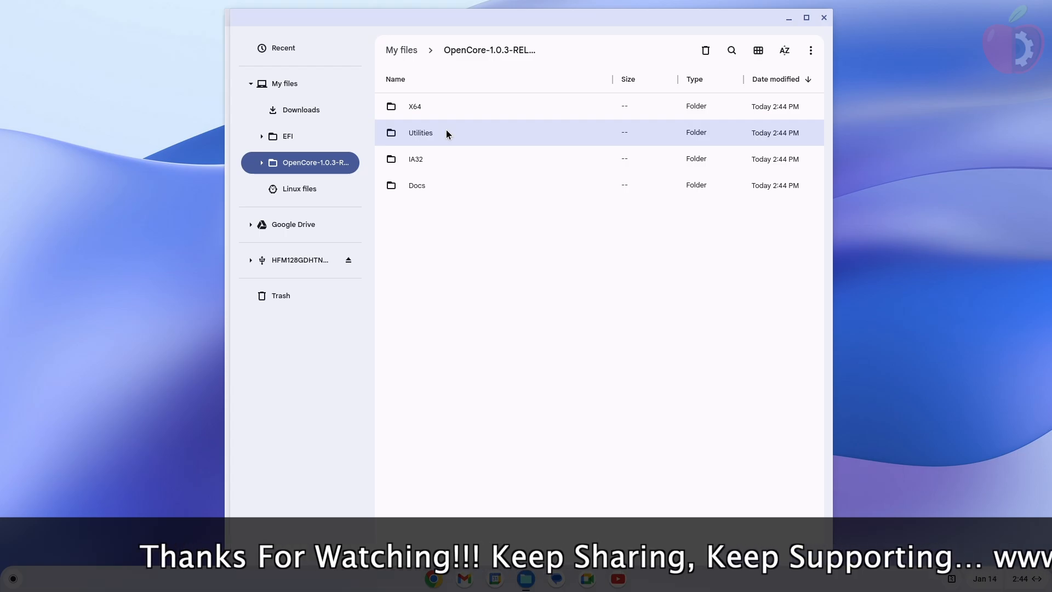
pyautogui.doubleClick(420, 132)
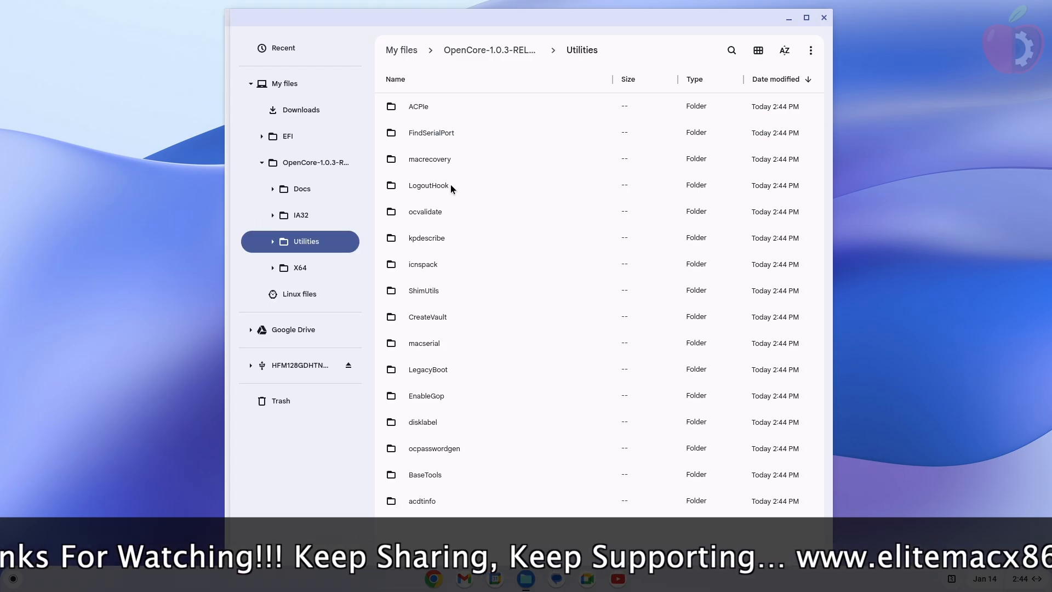
pyautogui.rightClick(430, 159)
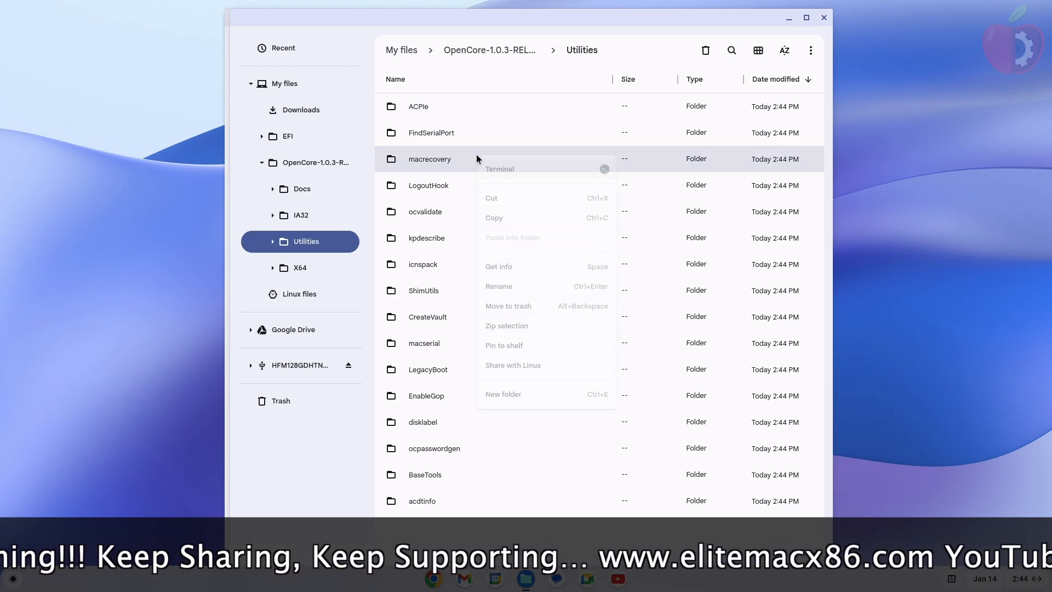
pyautogui.click(499, 168)
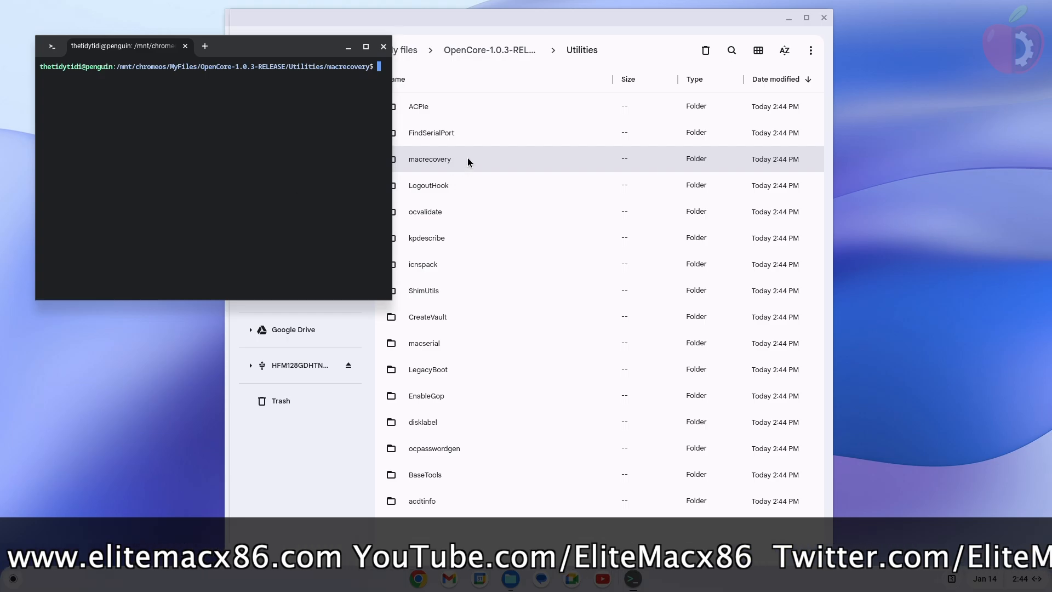
# Step: Open macrecovery's recovery_urls.txt and copy the line 53 latest-version command
pyautogui.doubleClick(429, 159)
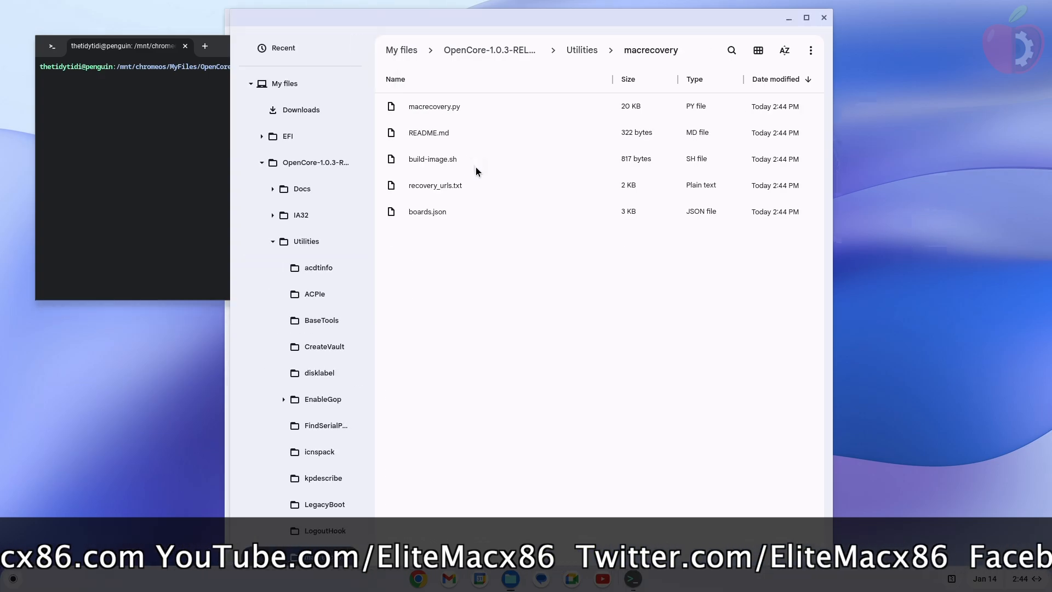
pyautogui.moveTo(467, 108)
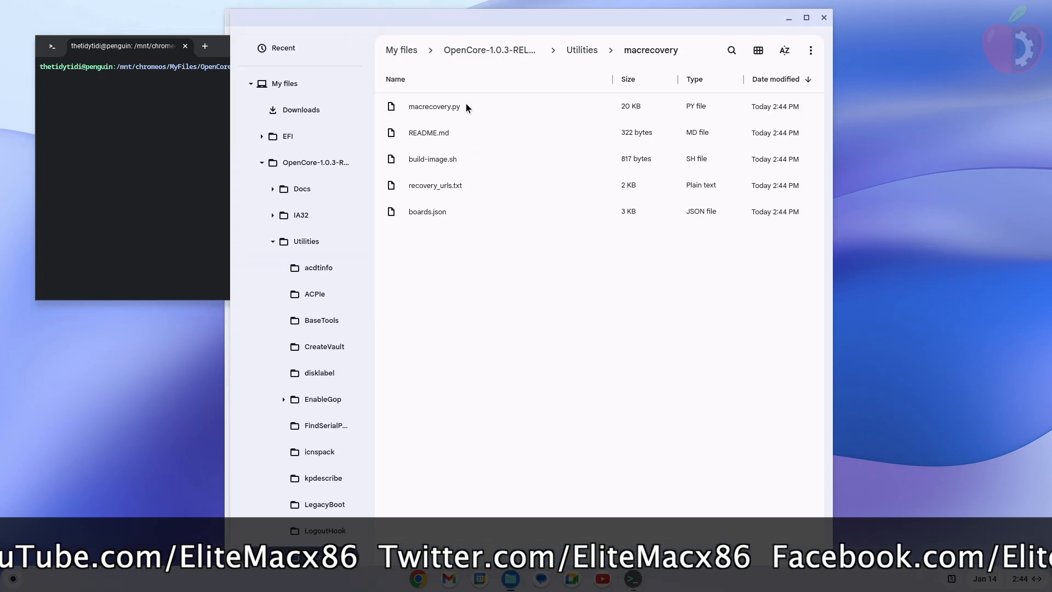
pyautogui.moveTo(463, 196)
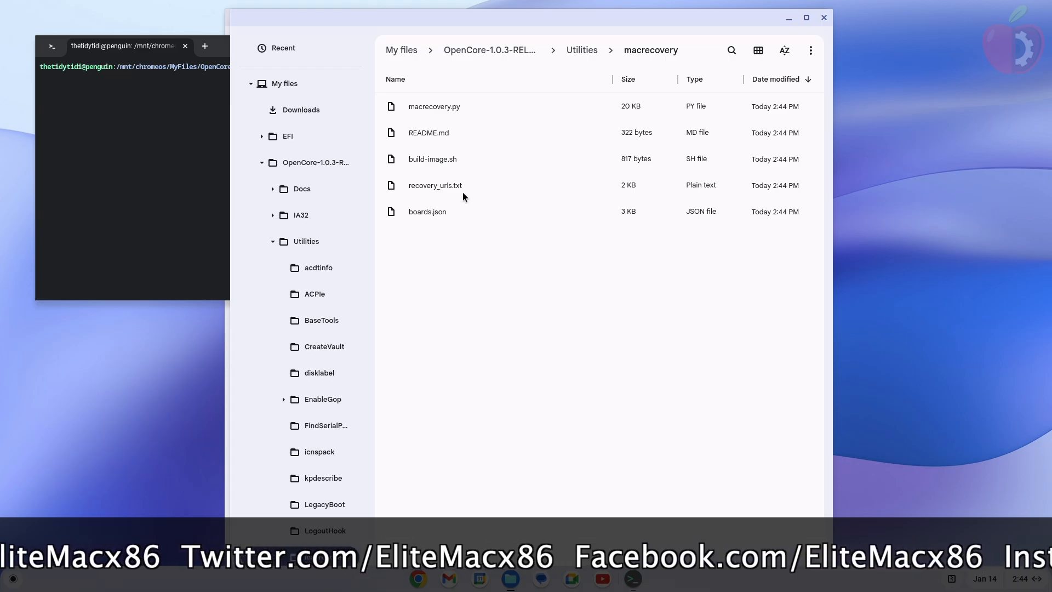
pyautogui.doubleClick(435, 185)
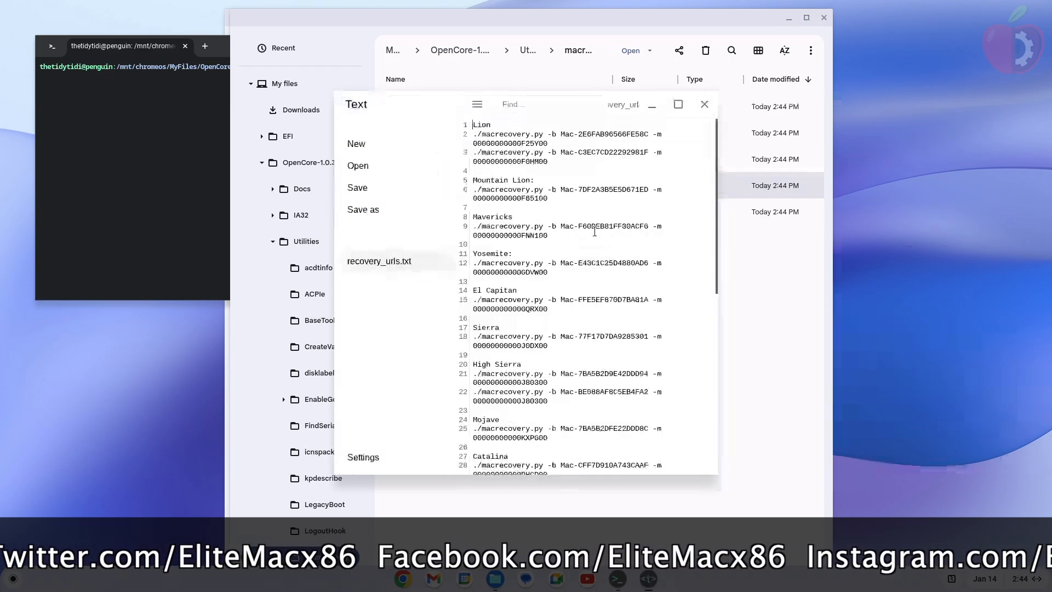
pyautogui.scroll(-3)
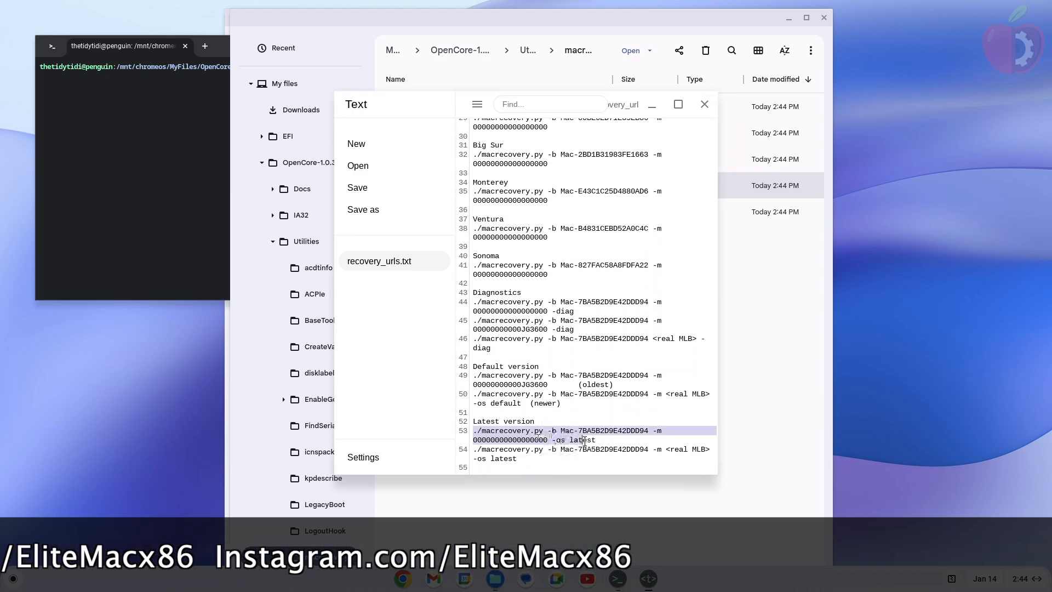
pyautogui.rightClick(581, 436)
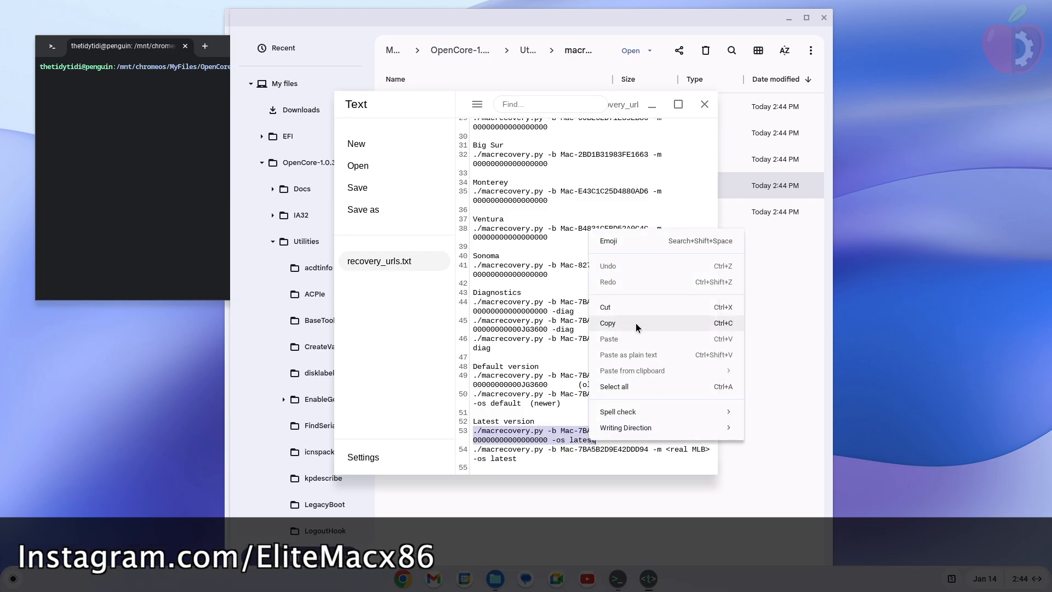
pyautogui.click(607, 323)
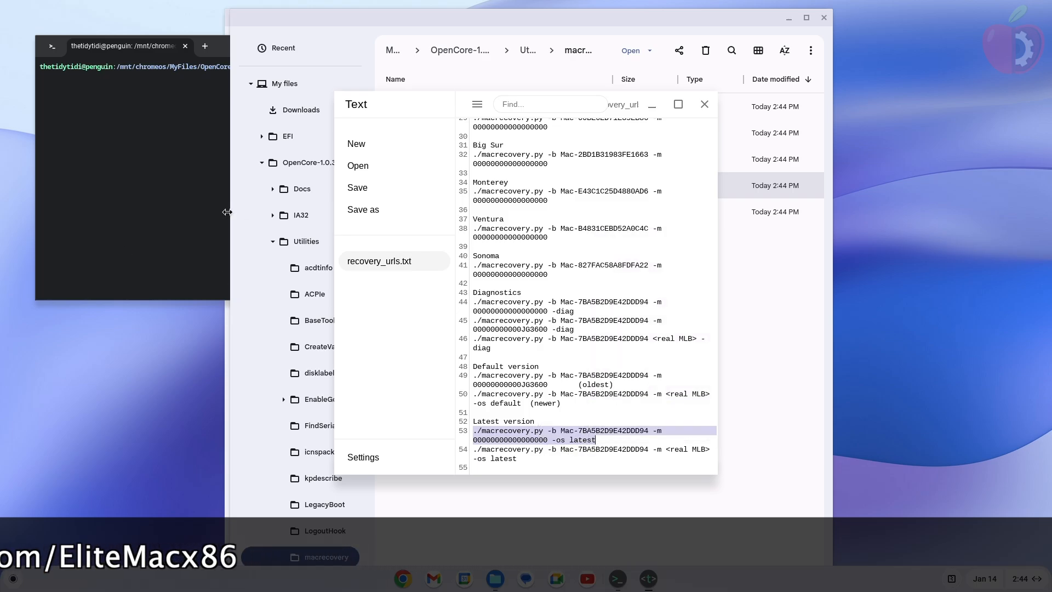
pyautogui.click(704, 104)
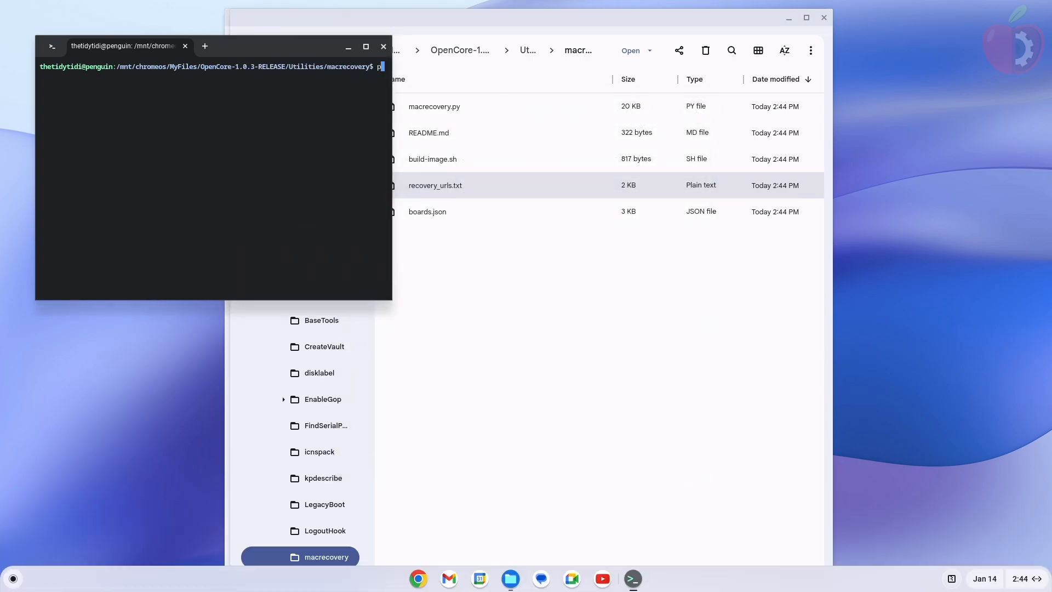
pyautogui.write('ython')
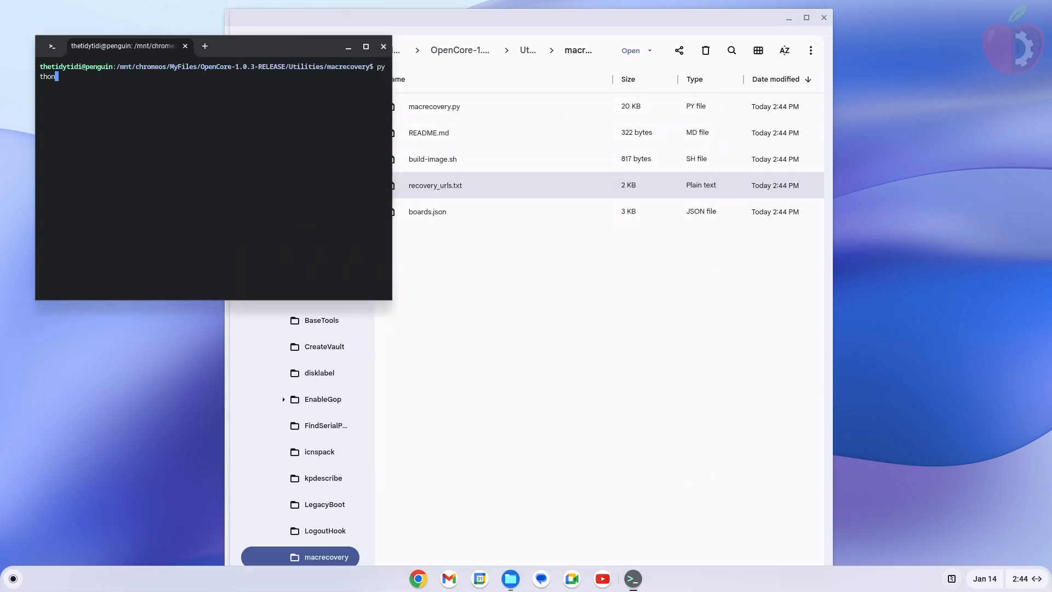
pyautogui.write('3')
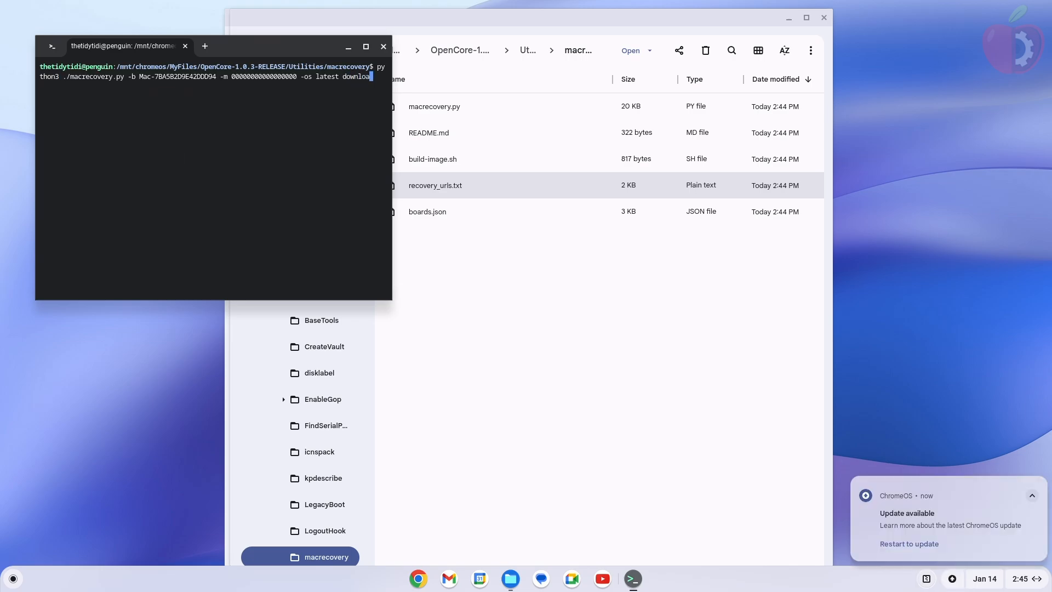
pyautogui.press('Return')
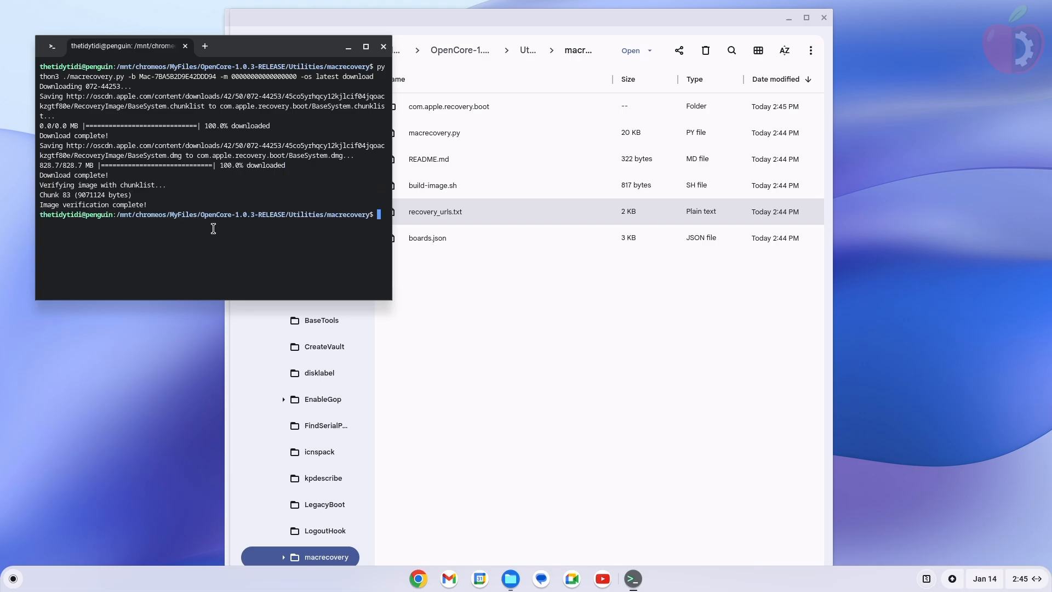
pyautogui.moveTo(305, 114)
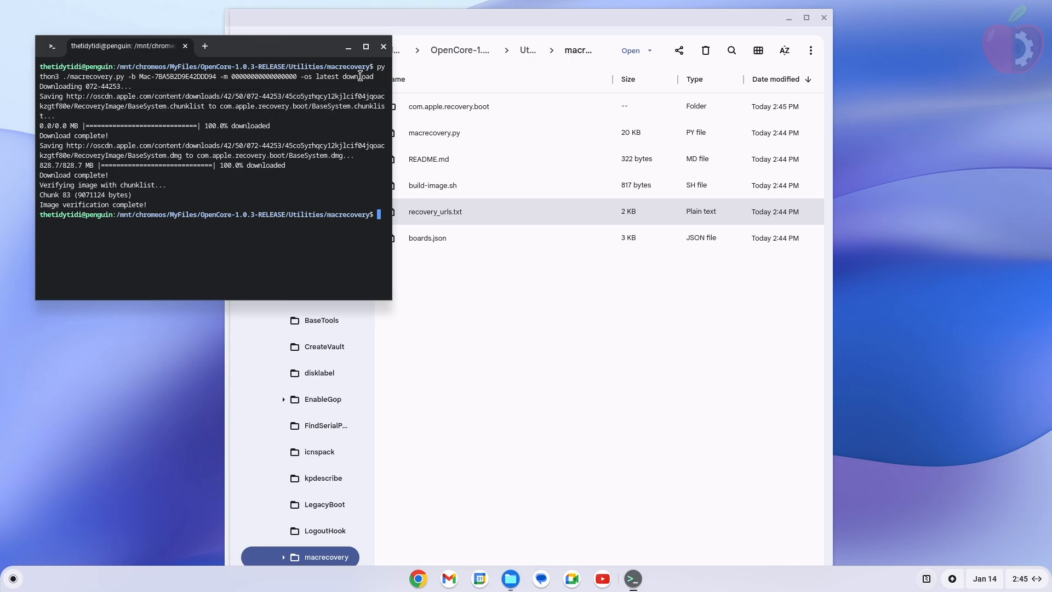
# Step: Close the Terminal and Files windows, then reopen the file manager
pyautogui.click(383, 46)
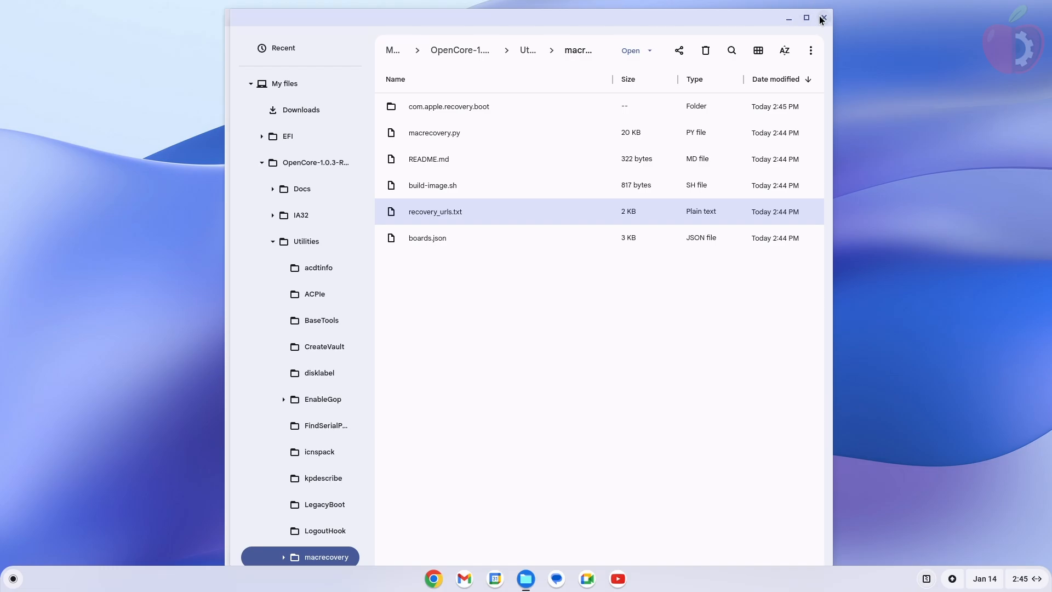
pyautogui.click(281, 83)
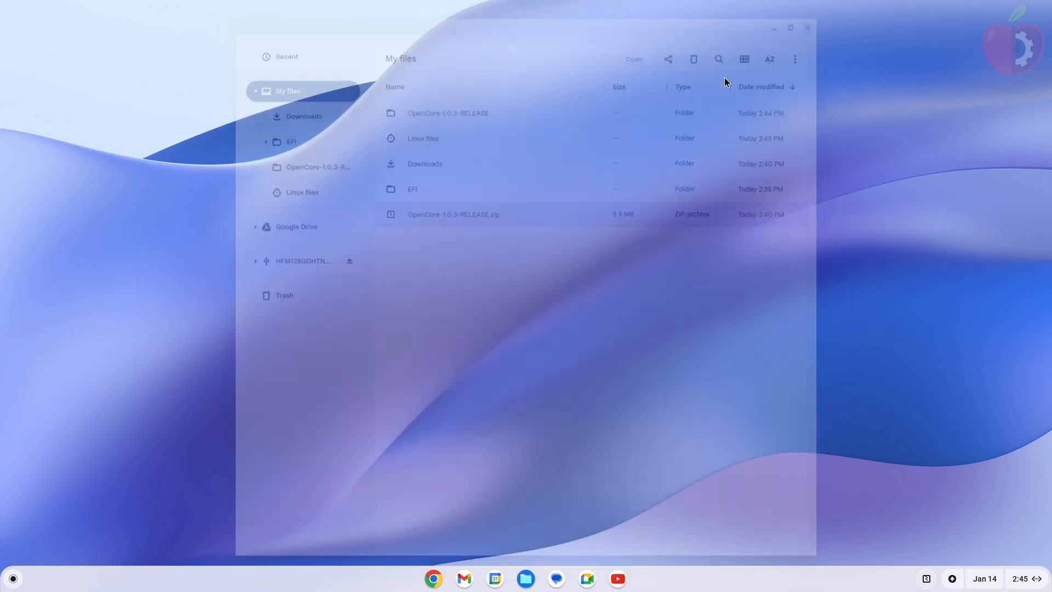
pyautogui.click(807, 28)
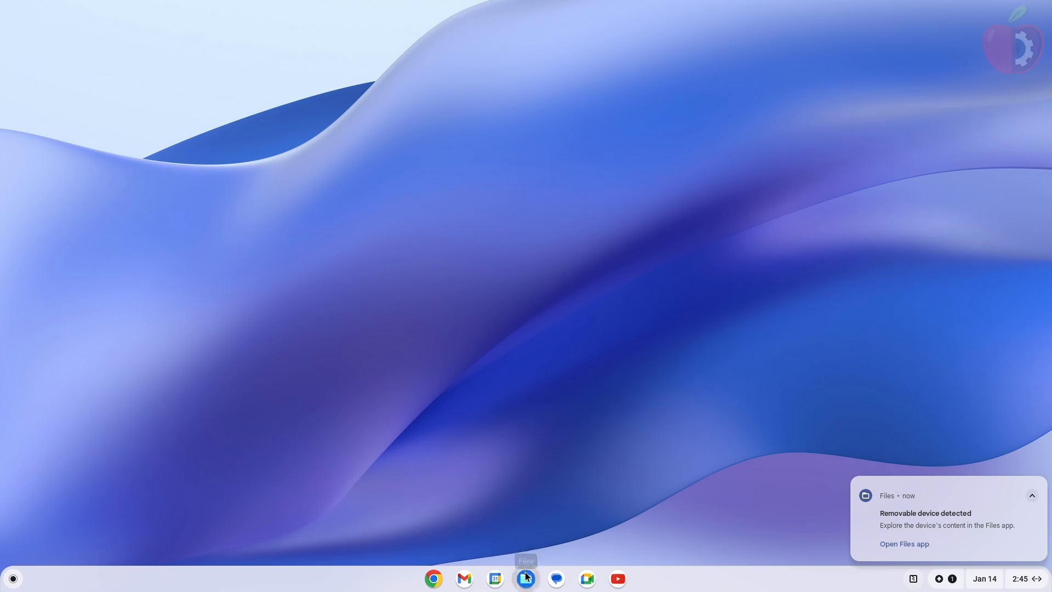
pyautogui.click(526, 578)
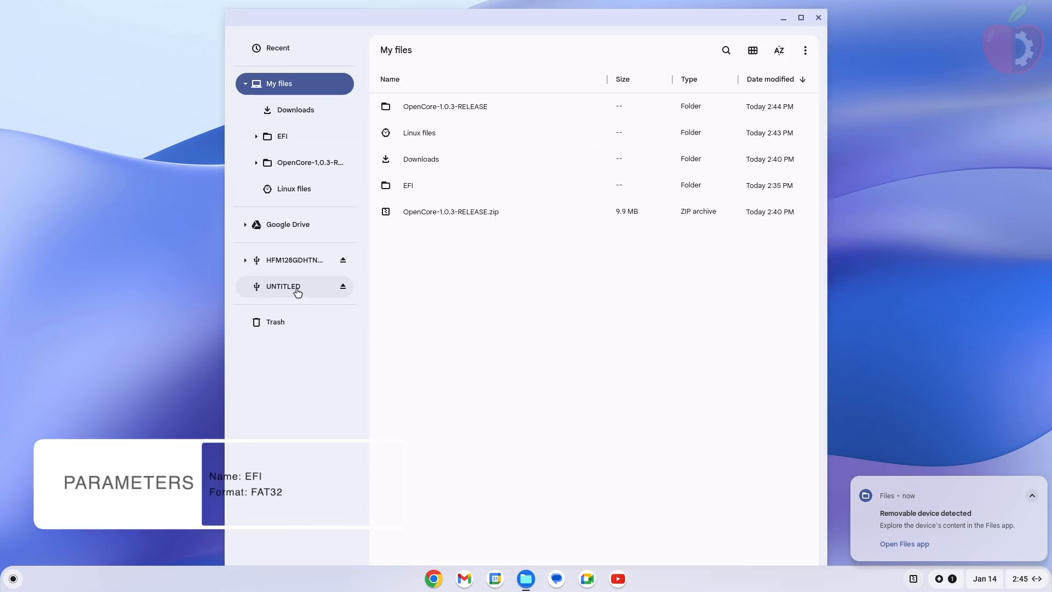
# Step: Open Format for the UNTITLED drive, browse file systems, then cancel
pyautogui.rightClick(282, 286)
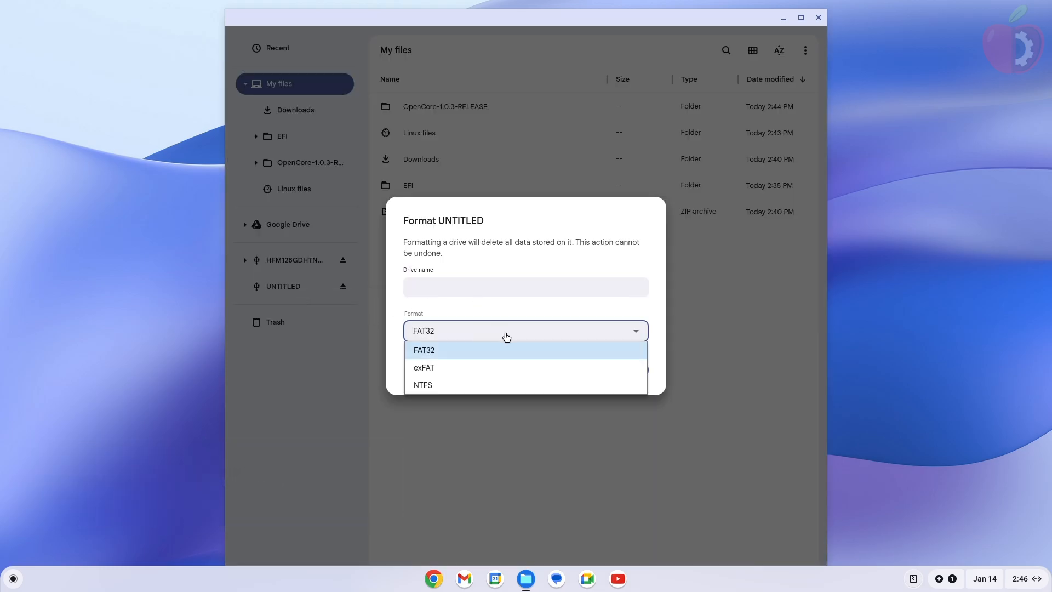
pyautogui.moveTo(516, 370)
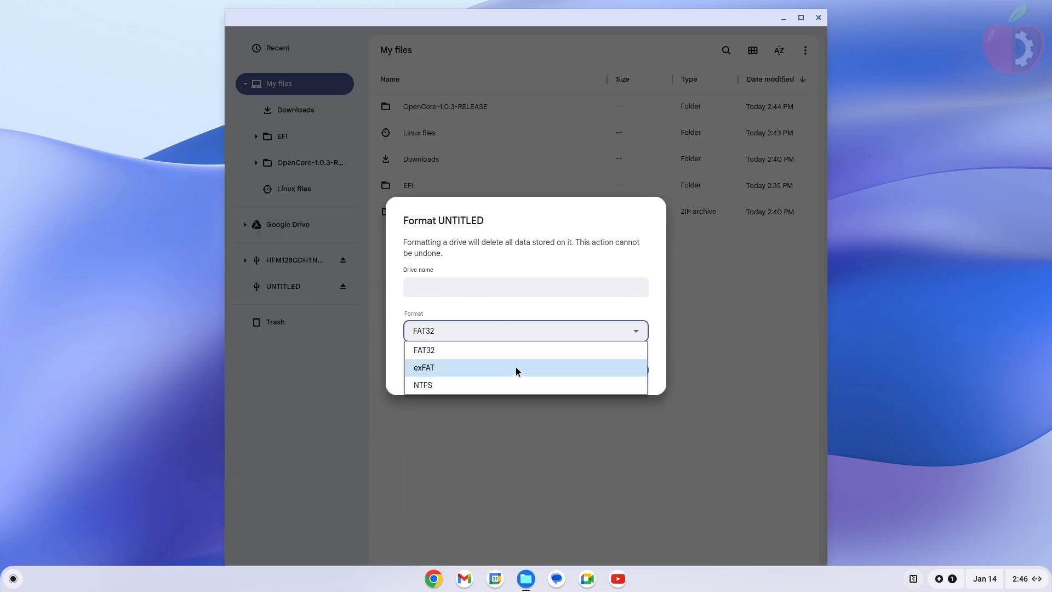
pyautogui.click(422, 385)
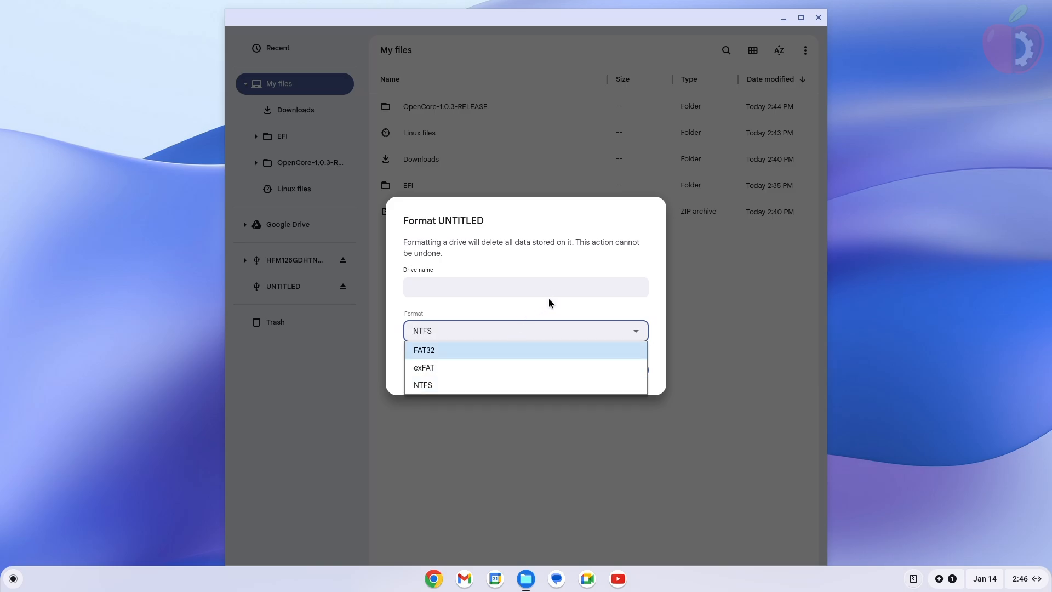
pyautogui.click(423, 385)
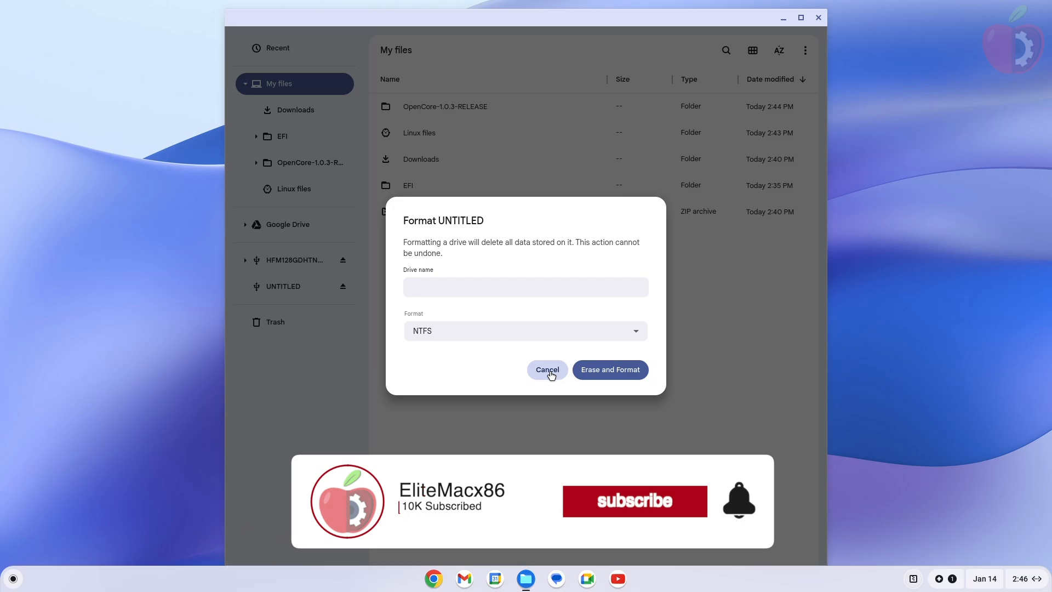
pyautogui.click(547, 369)
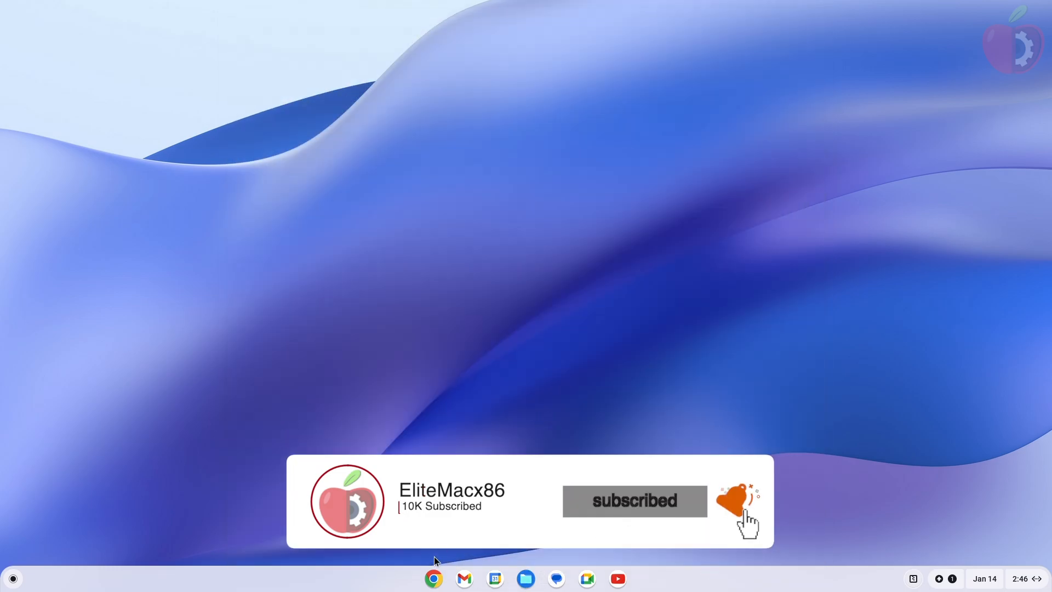
# Step: Add Chromebook Recovery Utility from its Chrome Web Store page and confirm Add extension
pyautogui.click(433, 579)
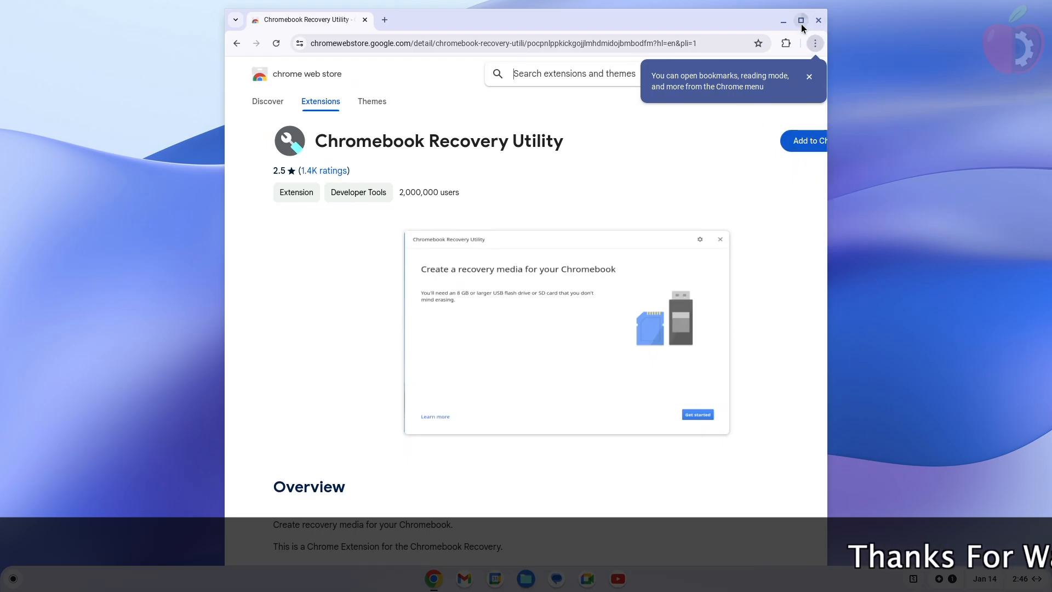
pyautogui.click(800, 20)
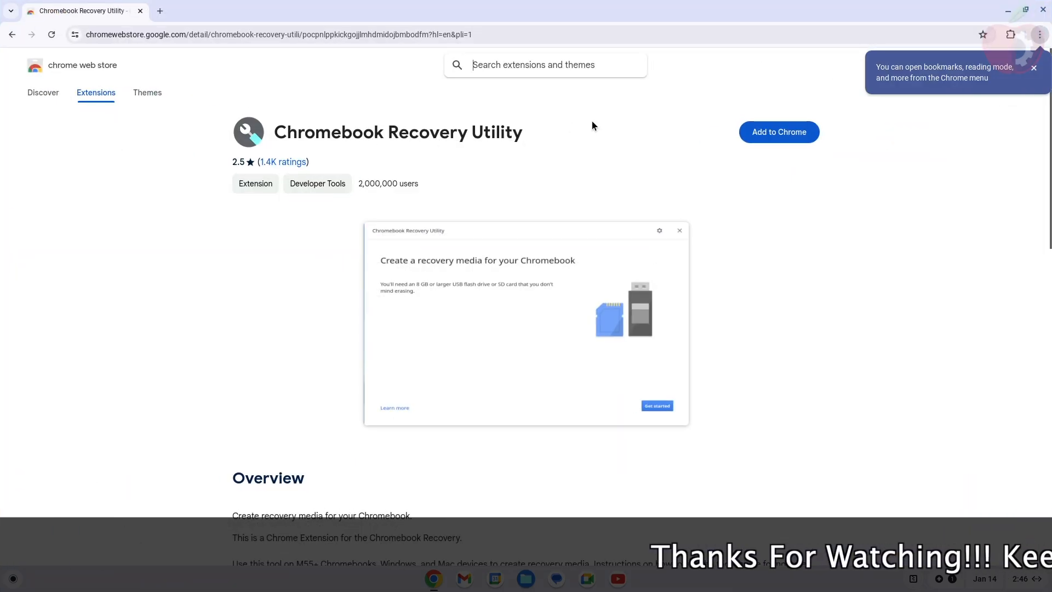
pyautogui.click(778, 132)
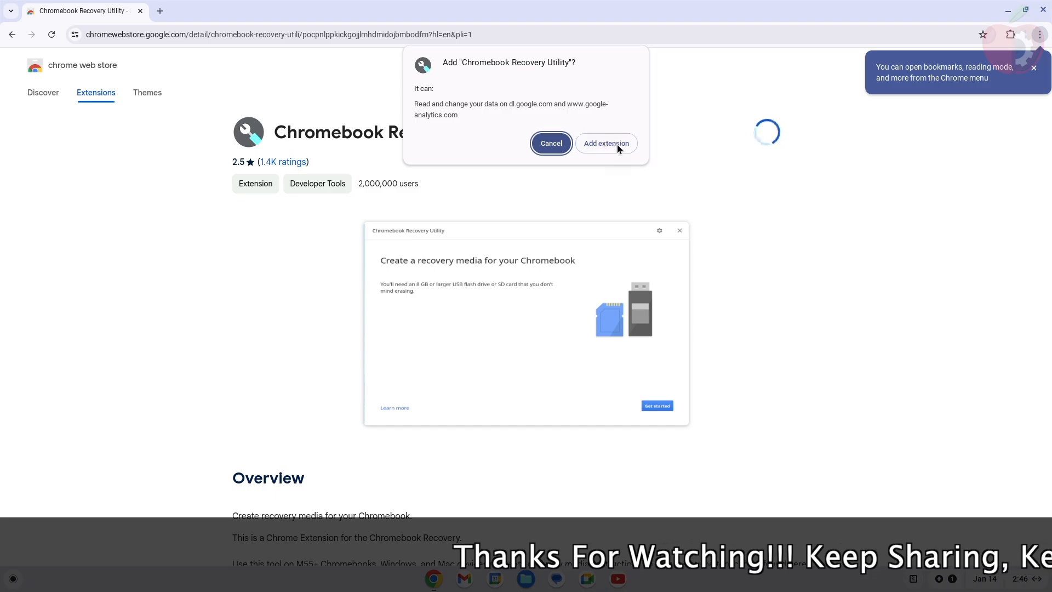
pyautogui.click(604, 143)
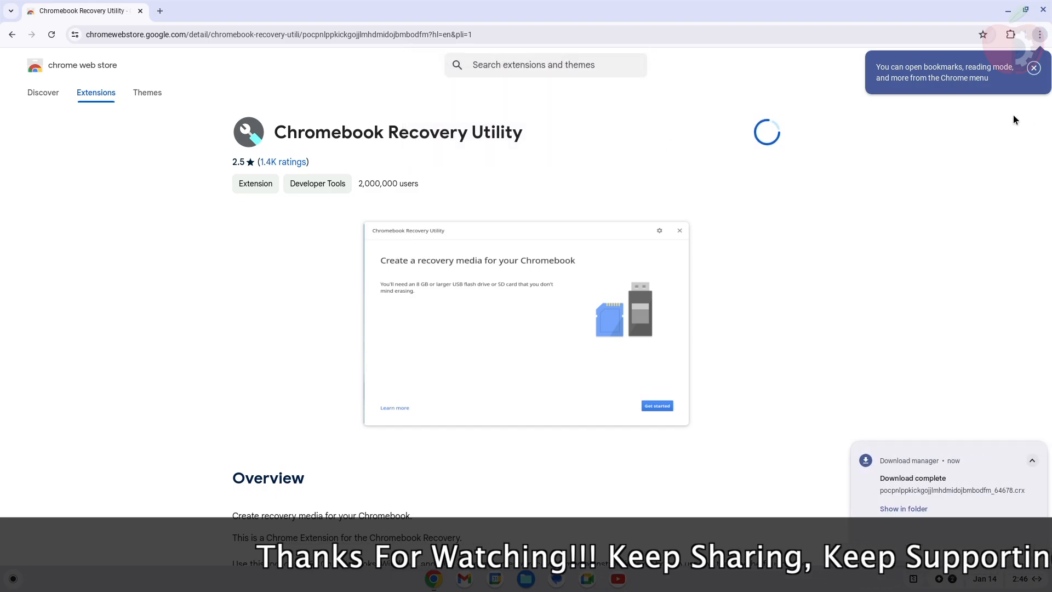
pyautogui.click(768, 131)
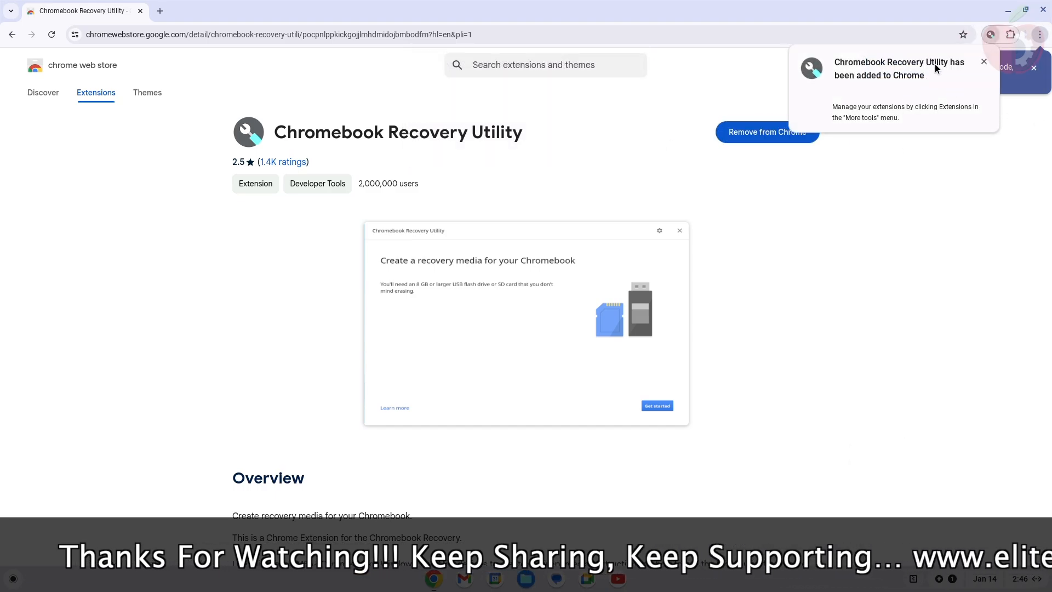
pyautogui.click(1009, 34)
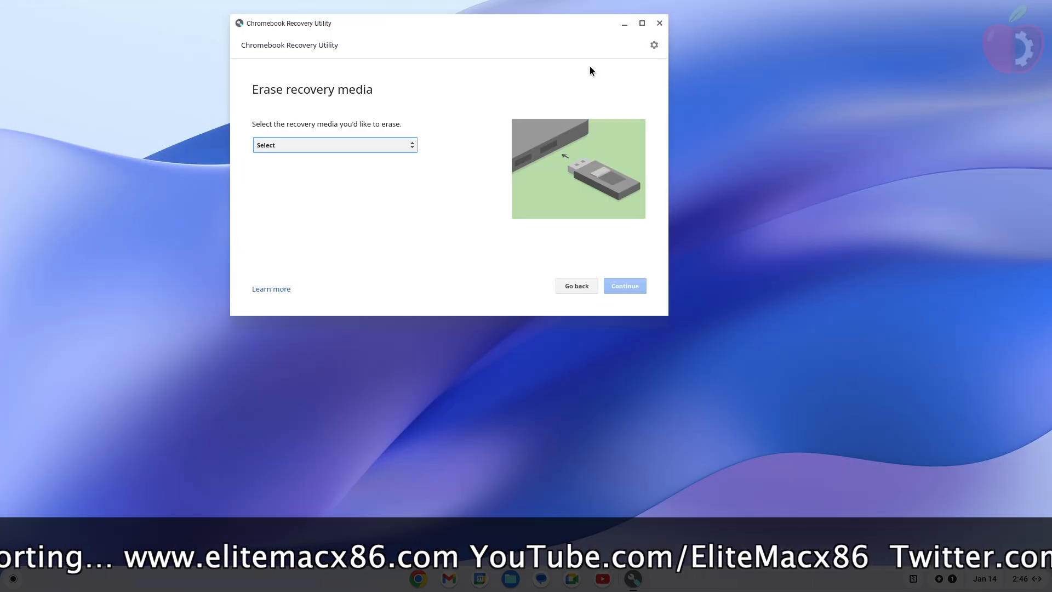
# Step: Select USB Drive - 57.3 GB, continue, choose Erase now, and finish with Done
pyautogui.click(334, 144)
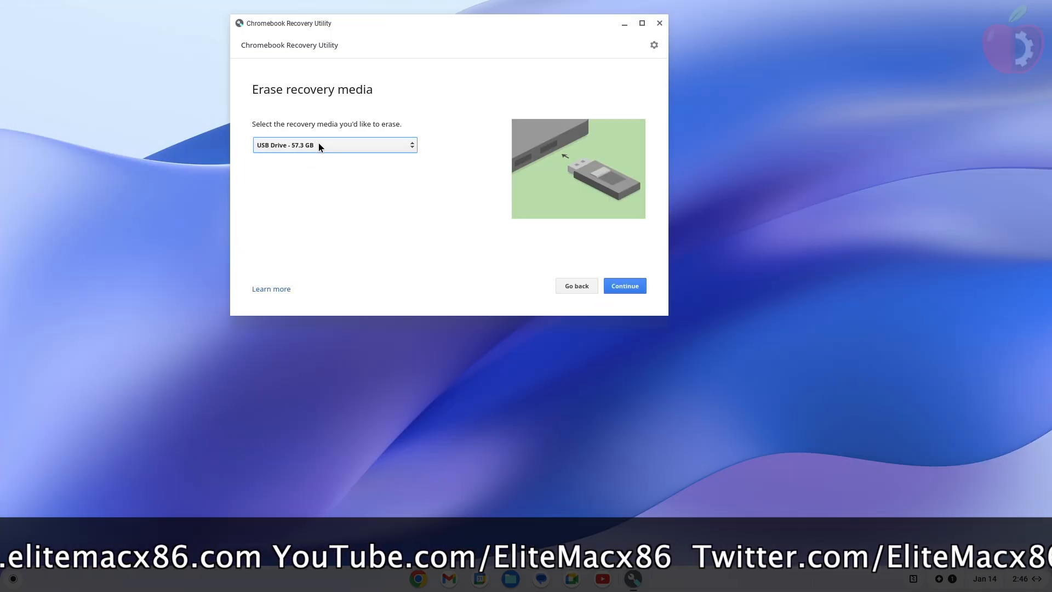
pyautogui.click(623, 285)
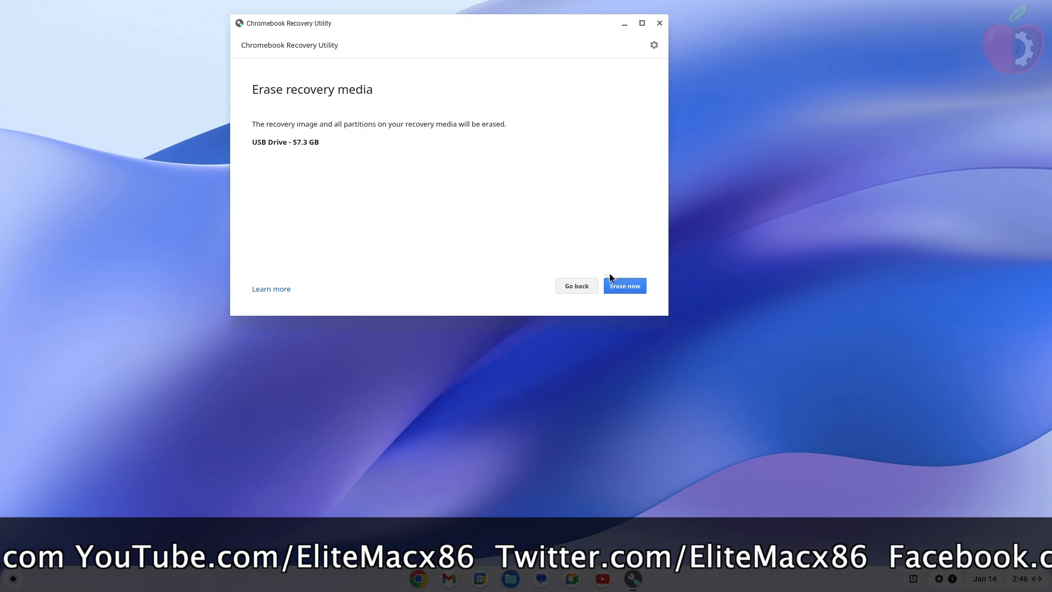
pyautogui.click(623, 285)
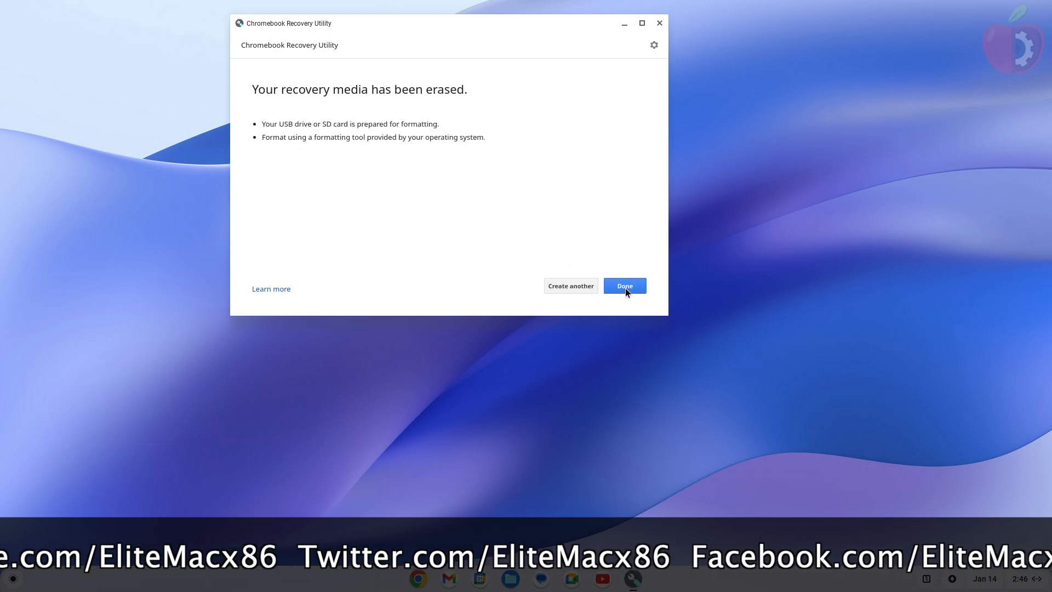
pyautogui.click(623, 285)
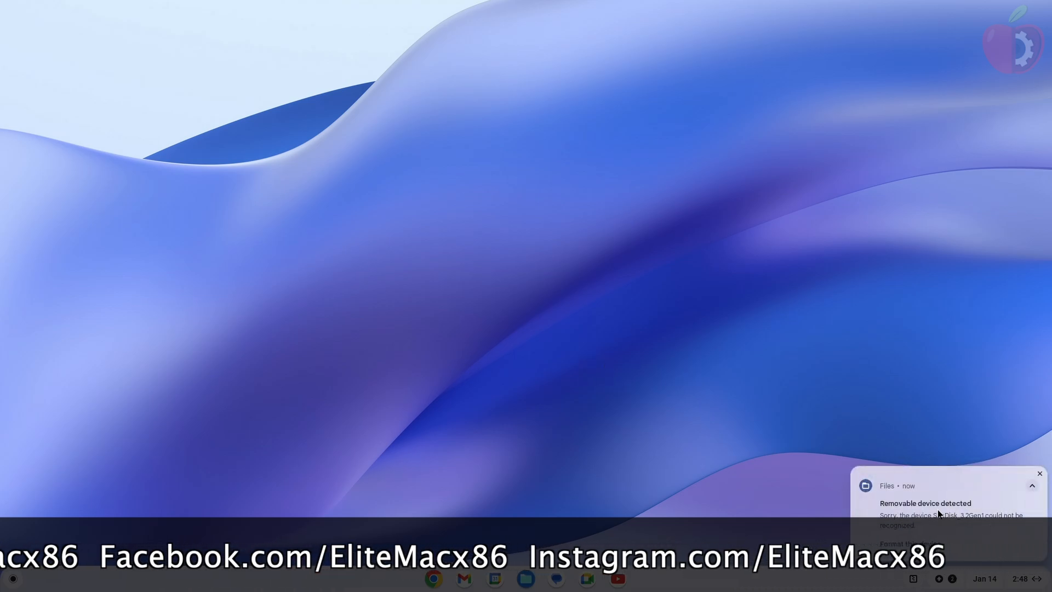
# Step: Select the unrecognized USB Drive in Files, name it EFI, choose FAT32, and Erase and Format
pyautogui.click(1039, 473)
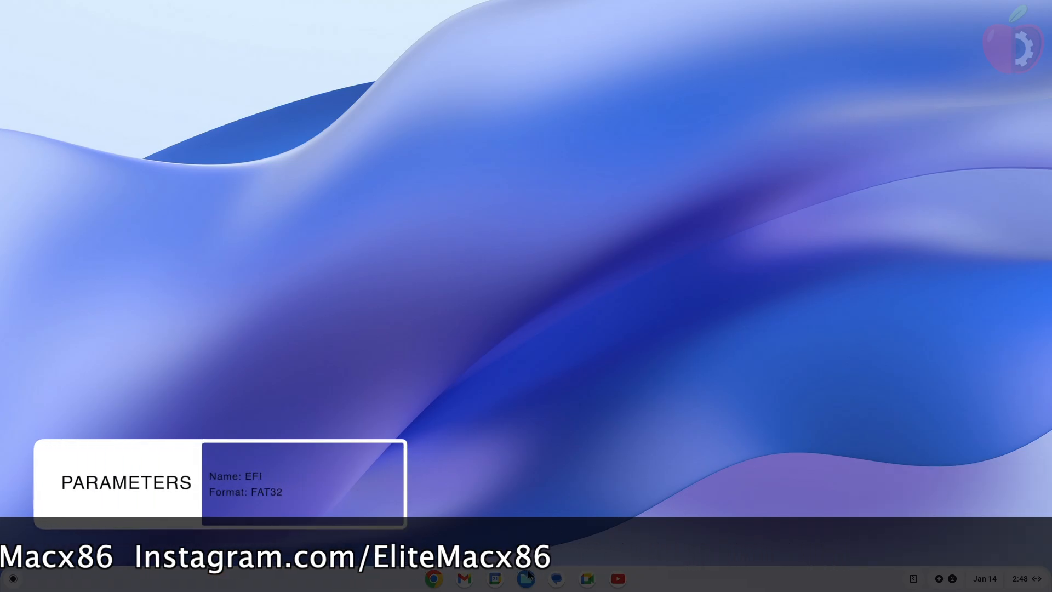
pyautogui.click(526, 578)
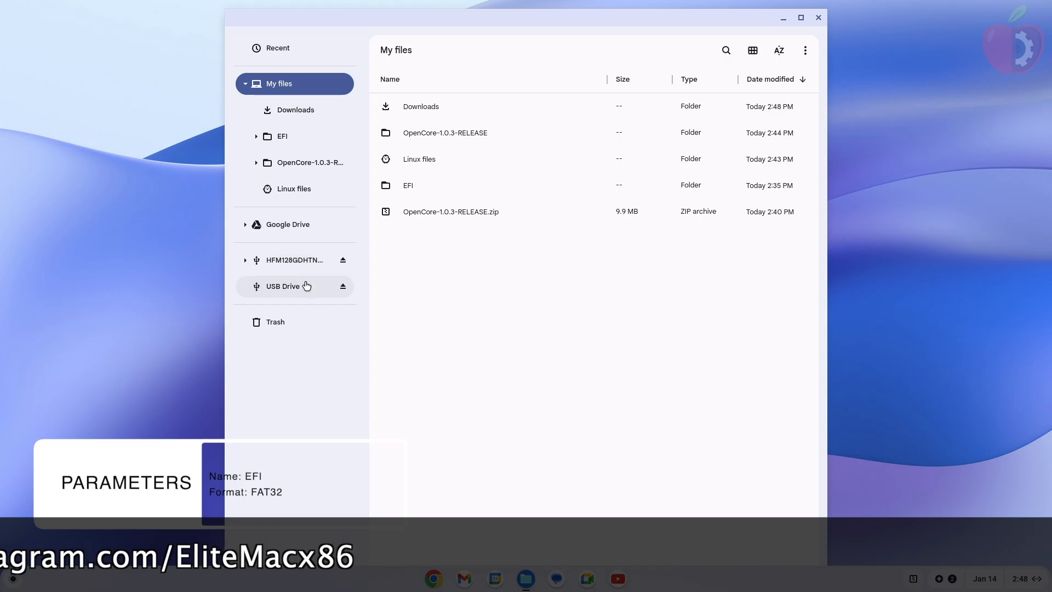
pyautogui.click(283, 286)
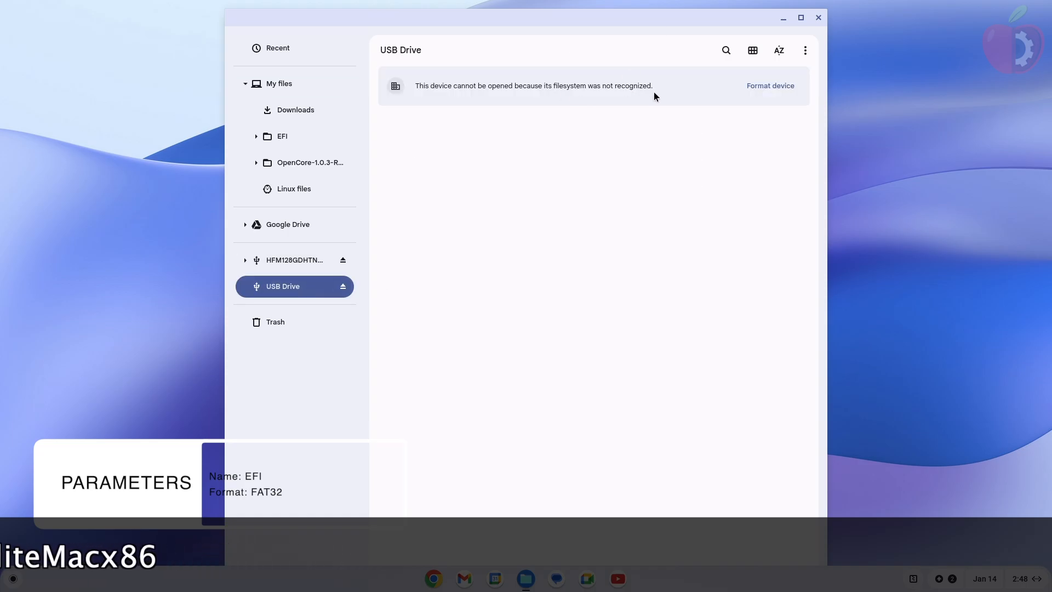
pyautogui.click(770, 86)
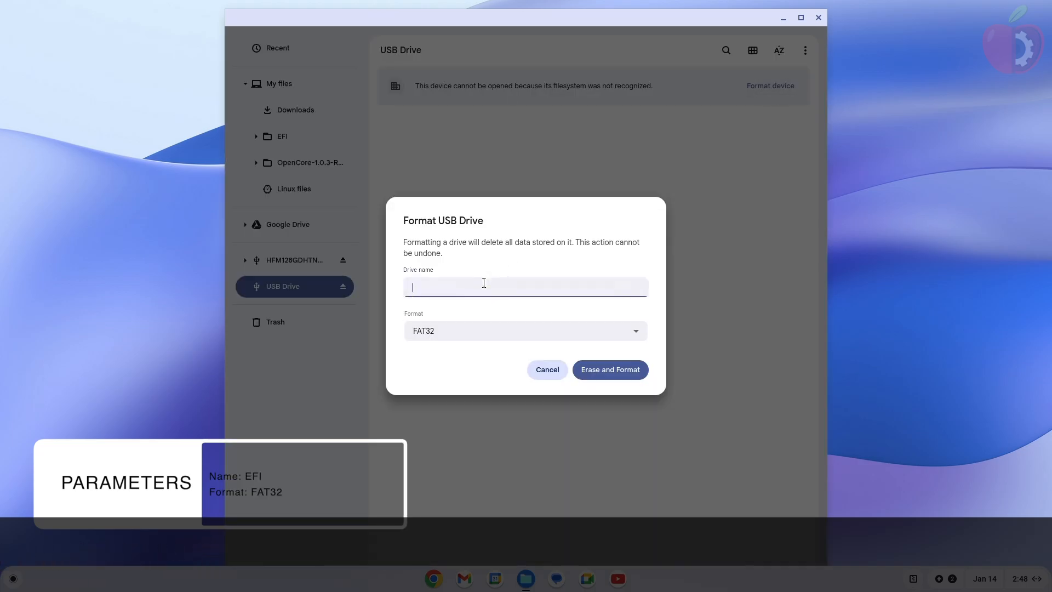
pyautogui.write('EFI')
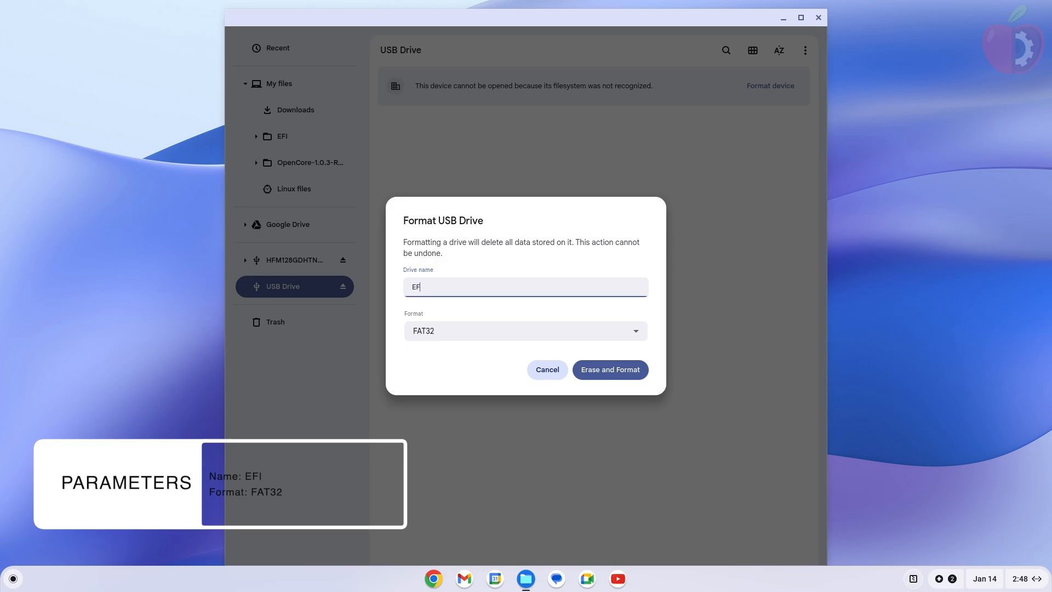
pyautogui.click(525, 330)
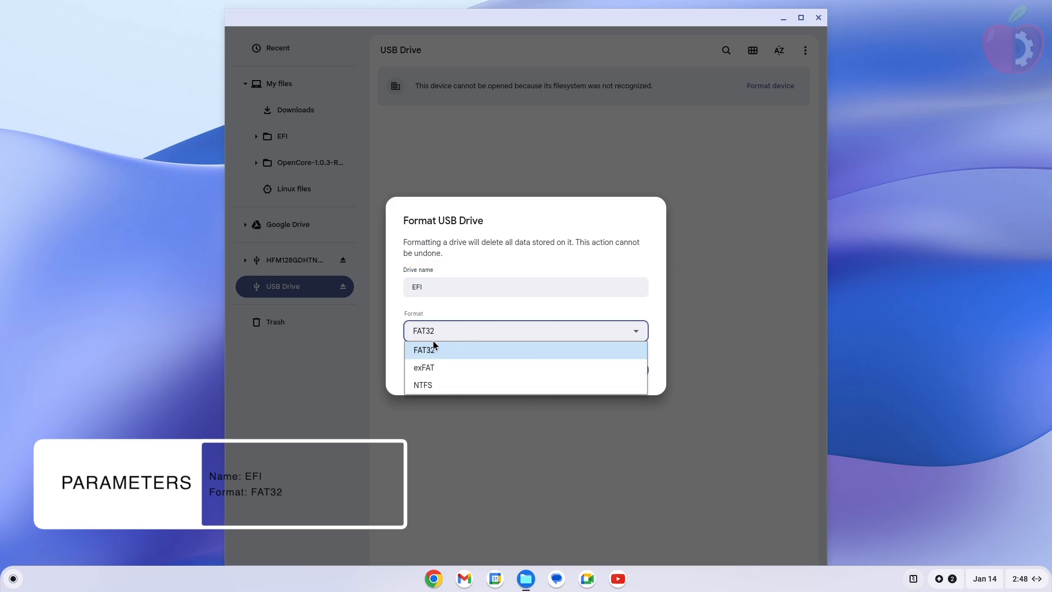
pyautogui.click(423, 349)
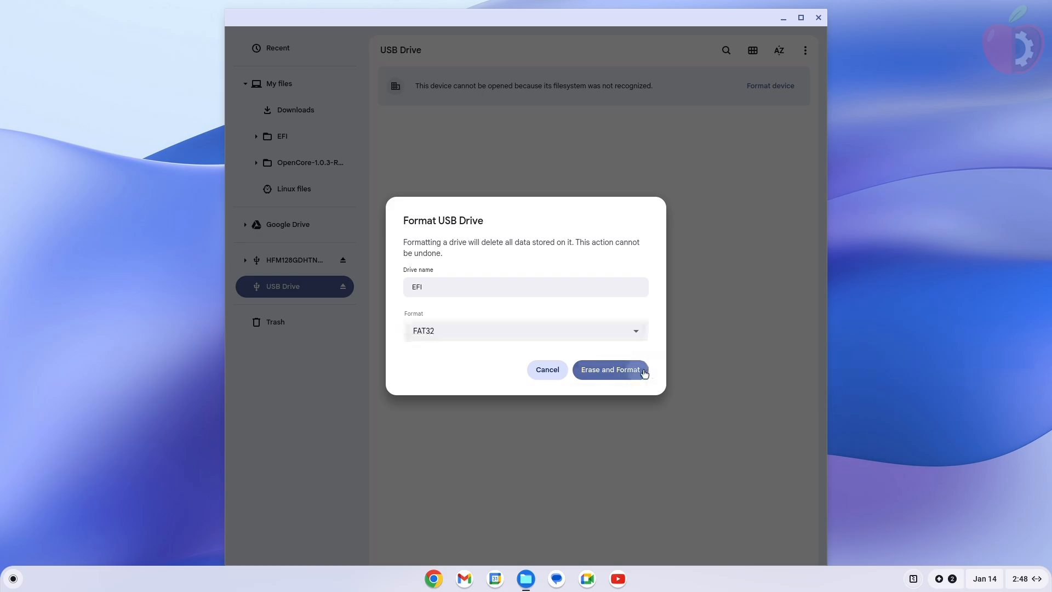
pyautogui.click(609, 368)
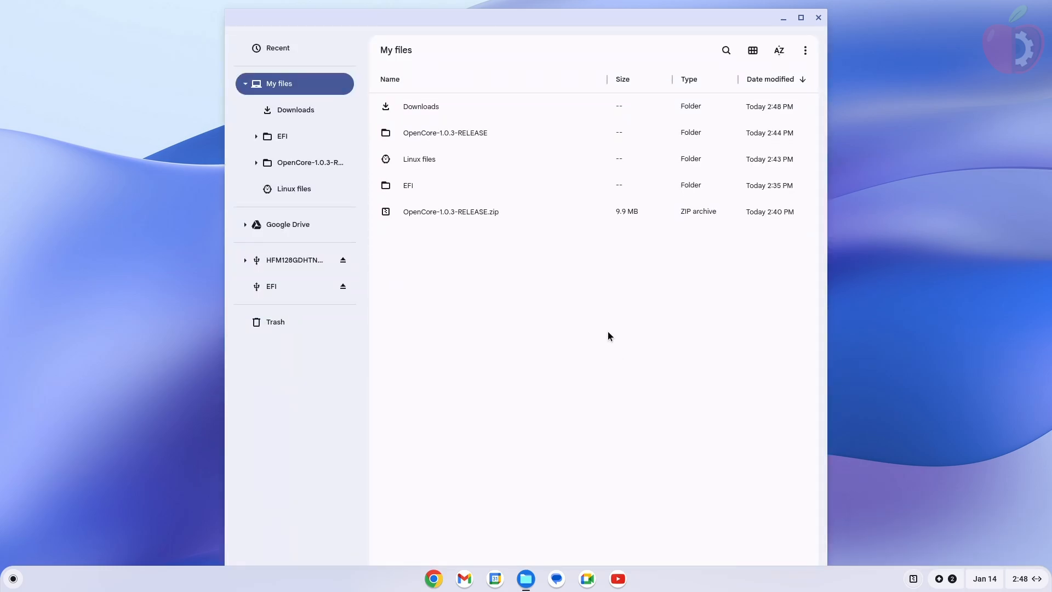
# Step: Check the empty EFI drive, then browse to OpenCore-1.0.3-RELEASE/Utilities/macrecovery
pyautogui.click(272, 286)
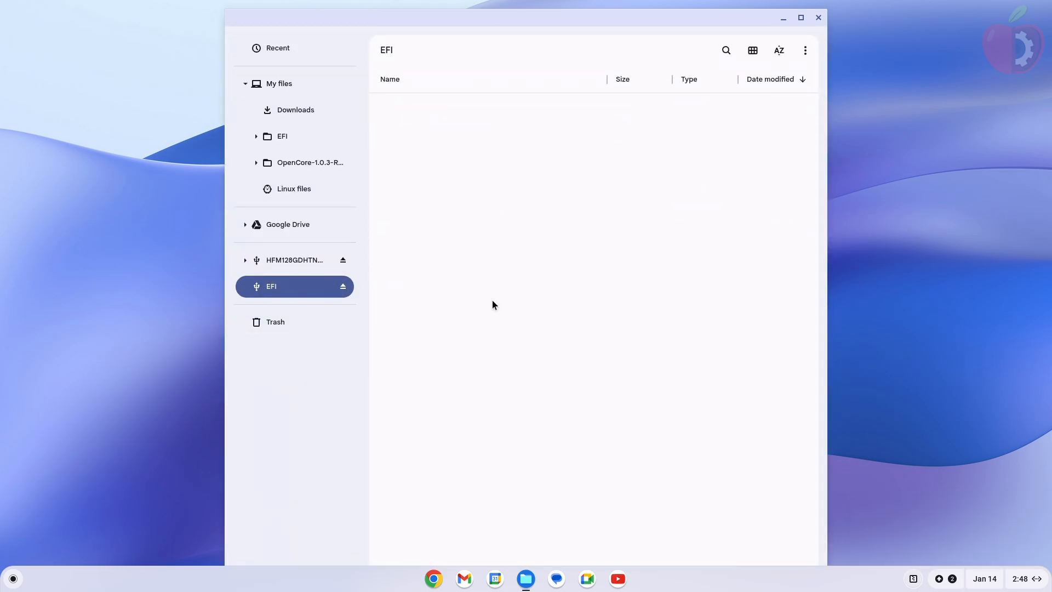
pyautogui.moveTo(295, 114)
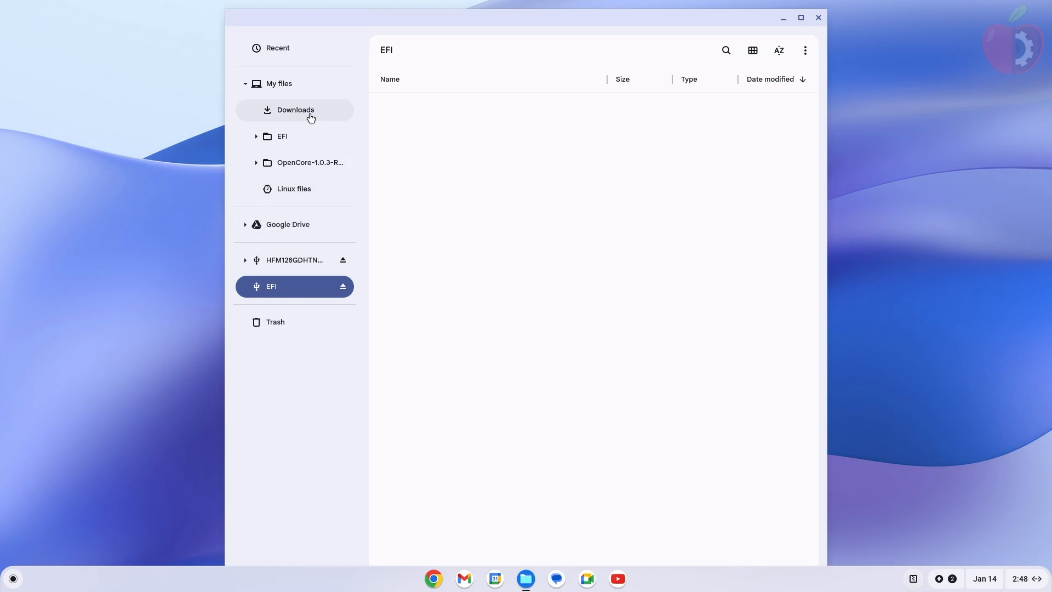
pyautogui.click(278, 84)
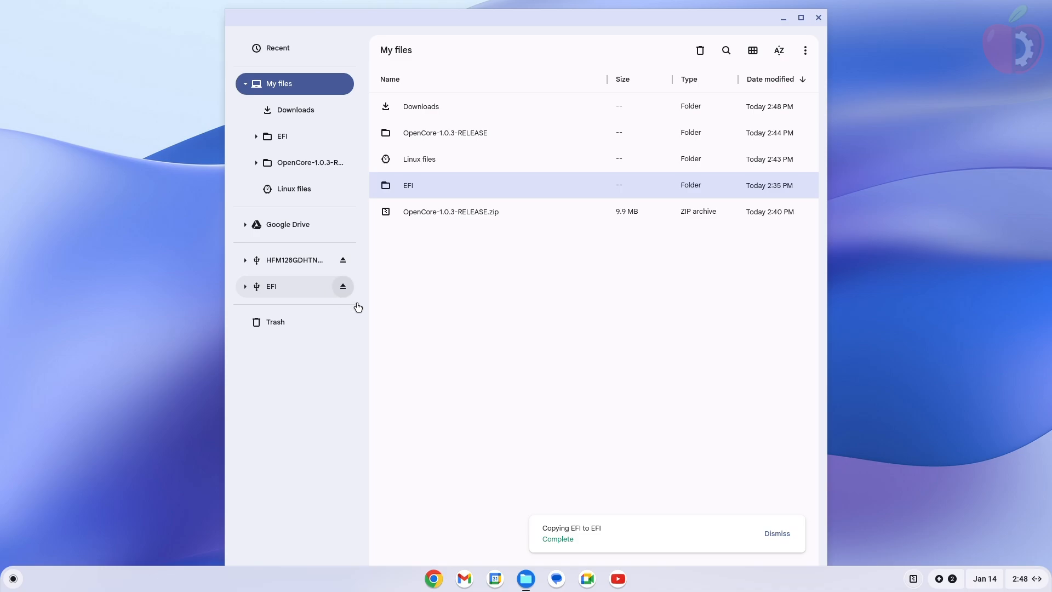
pyautogui.click(445, 132)
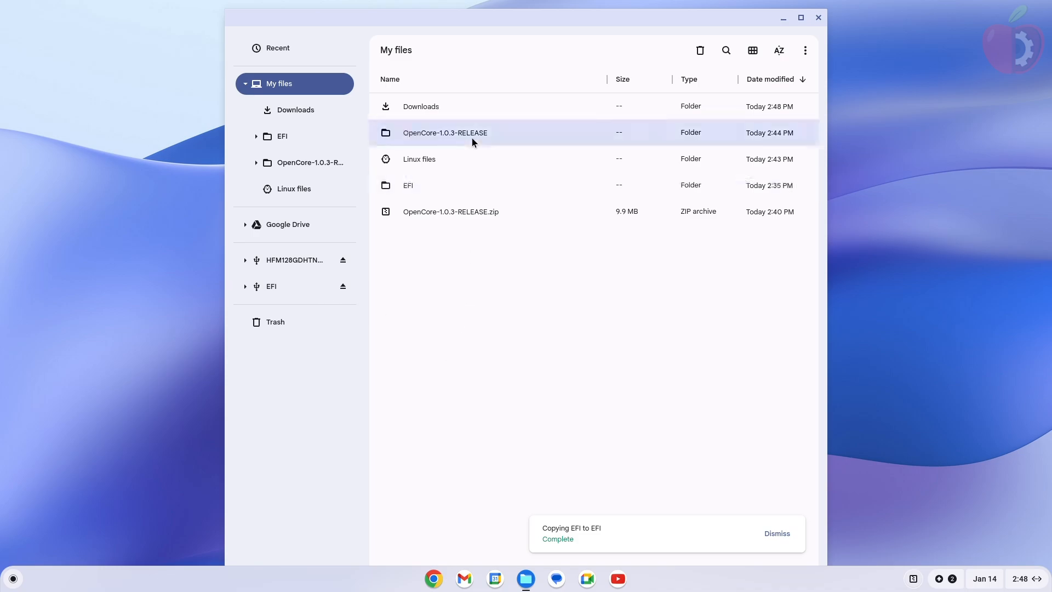
pyautogui.doubleClick(444, 132)
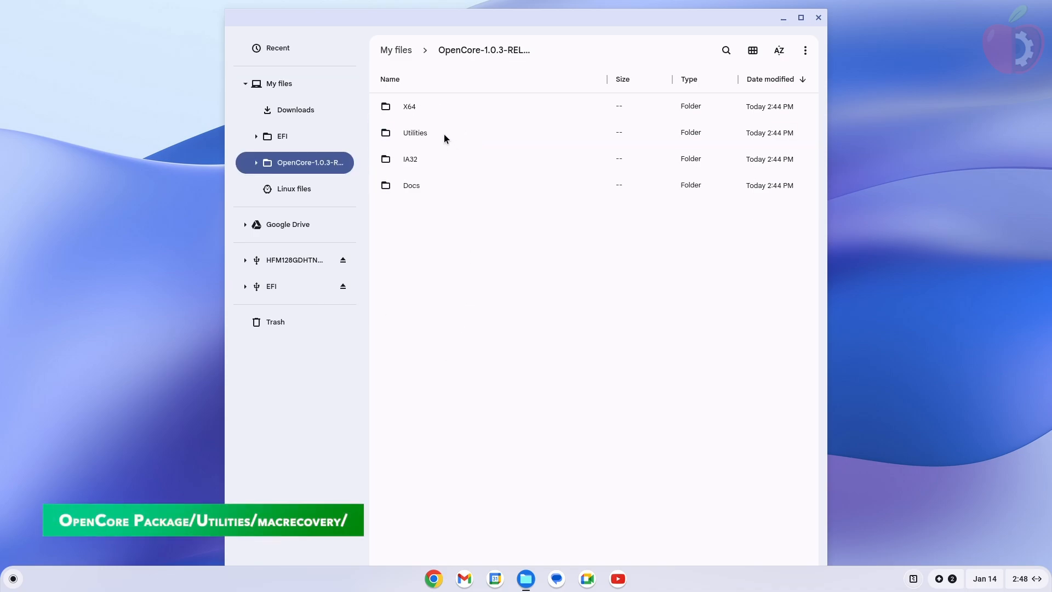
pyautogui.doubleClick(414, 132)
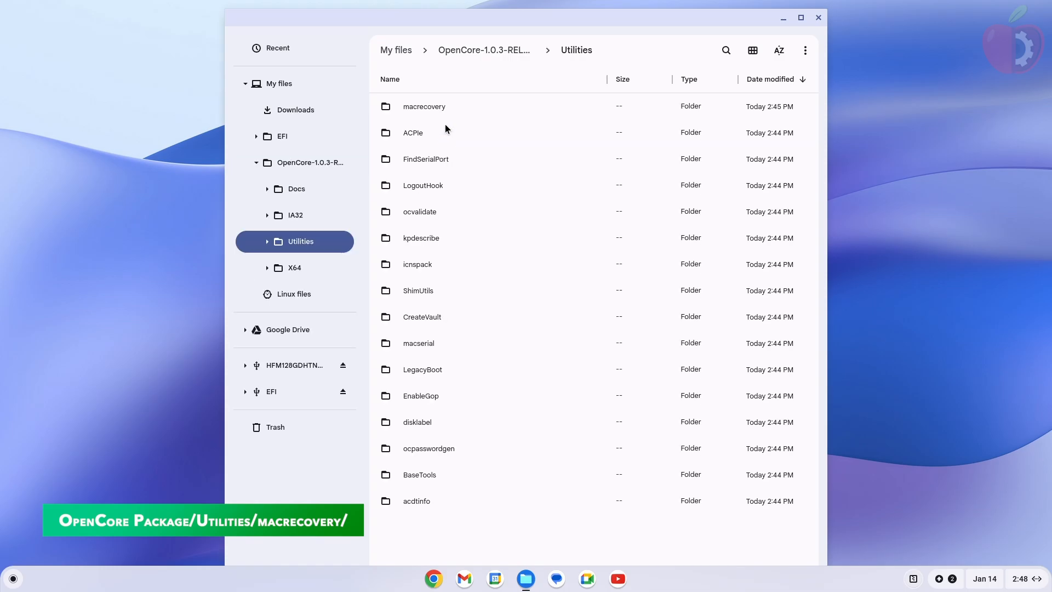
pyautogui.doubleClick(424, 106)
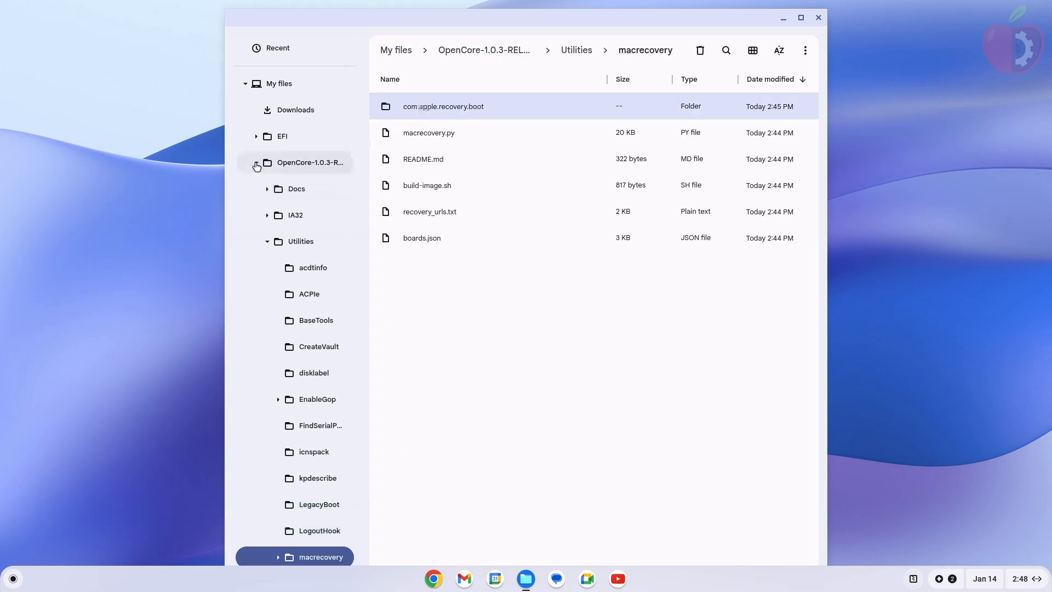
# Step: Put the EFI folder and com.apple.recovery.boot on the EFI drive, then close Files
pyautogui.click(257, 165)
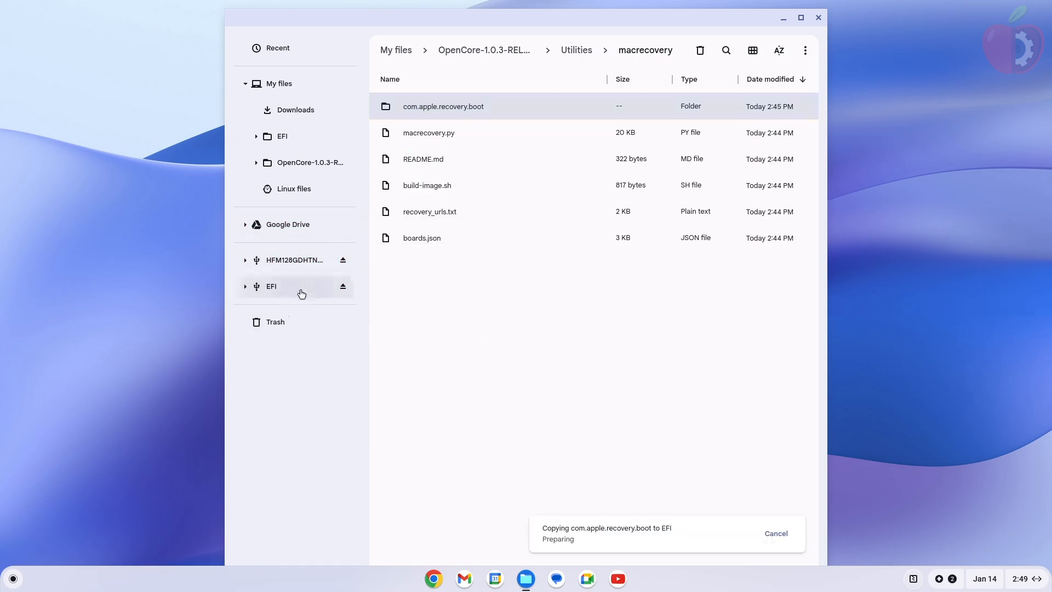
pyautogui.click(271, 286)
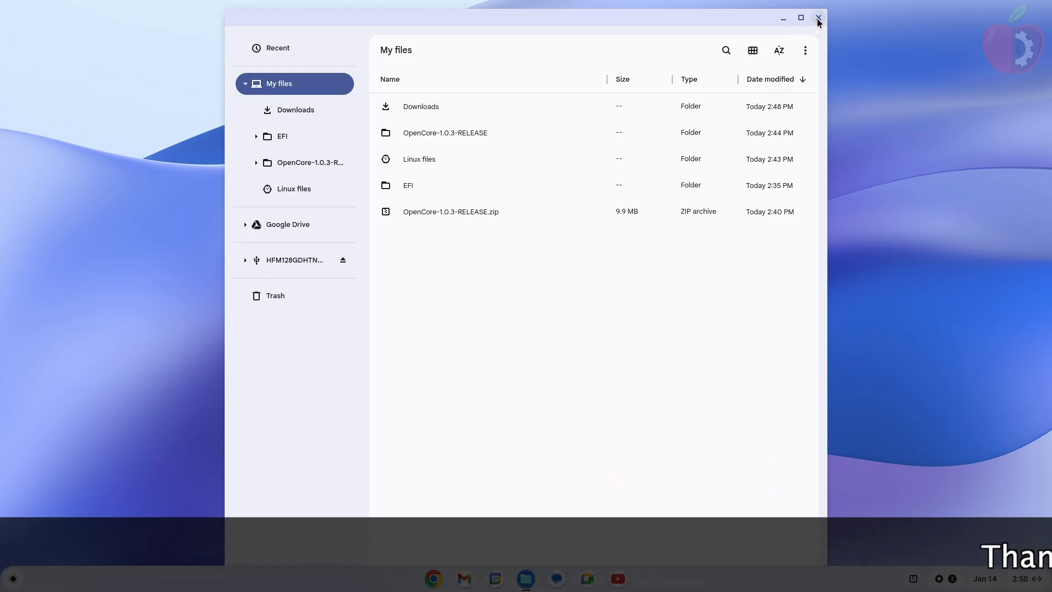
pyautogui.click(817, 18)
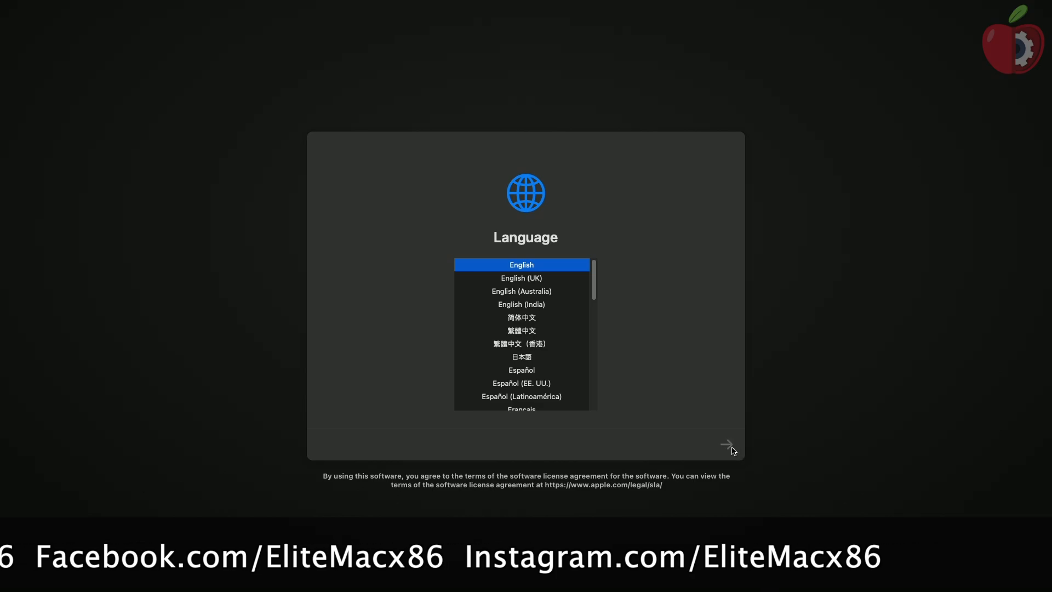
# Step: Confirm English on the macOS Recovery language screen and continue to the utilities menu
pyautogui.click(728, 443)
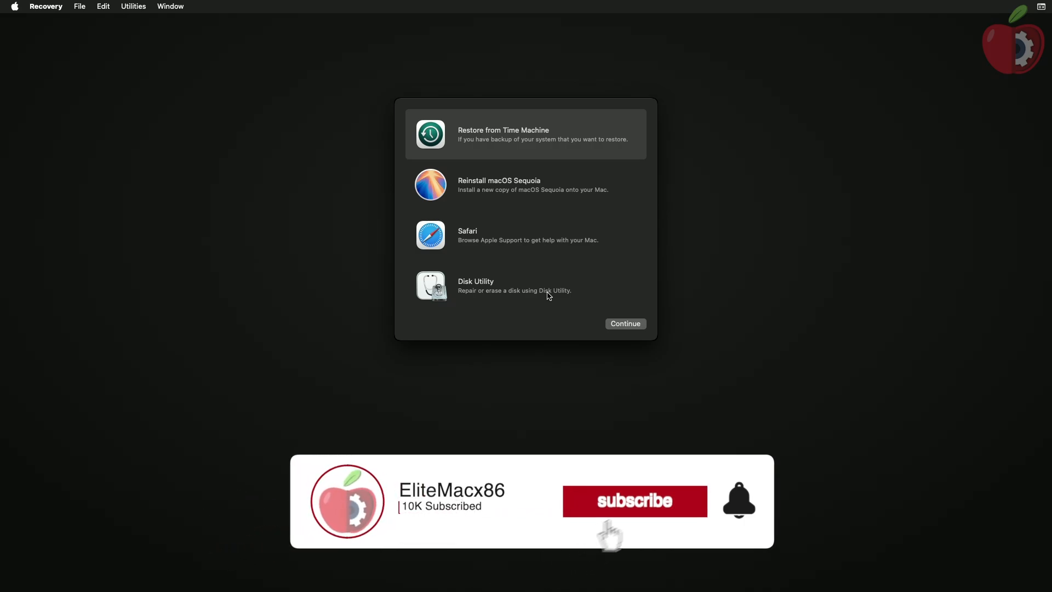
pyautogui.click(634, 500)
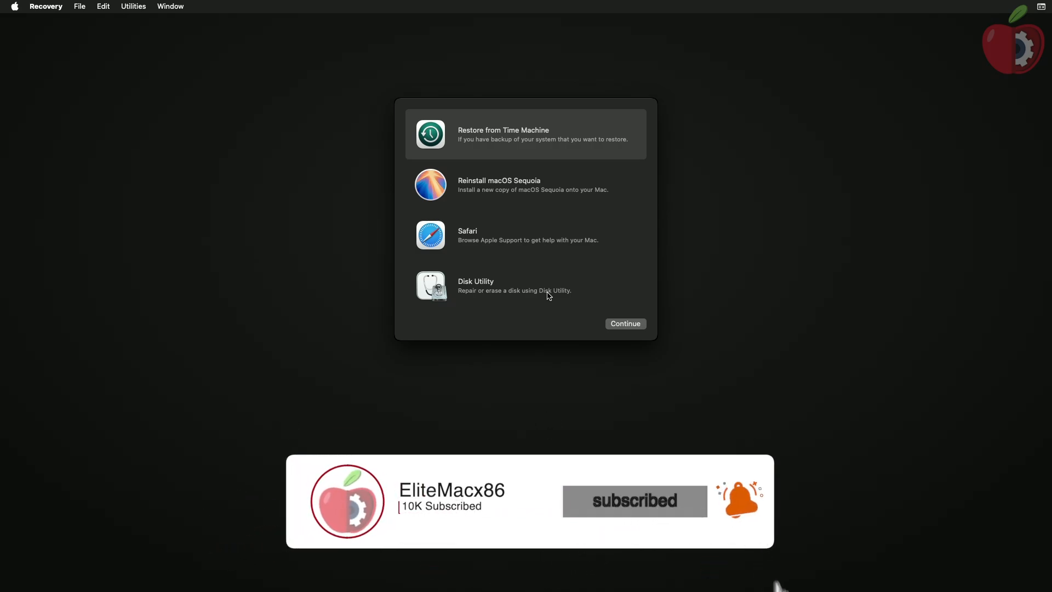